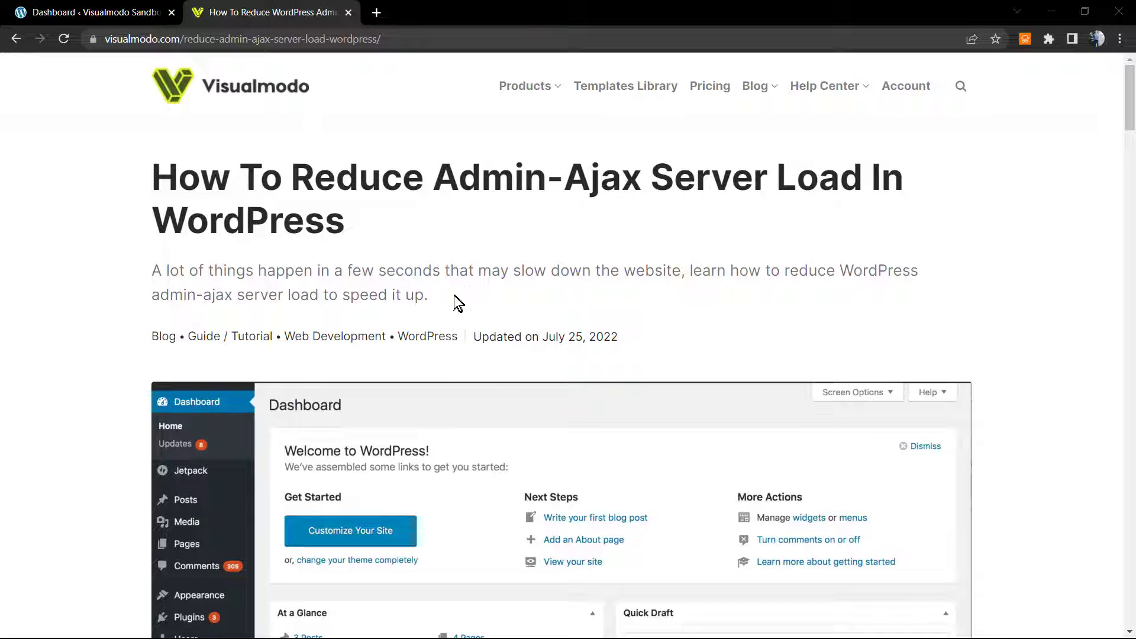
pyautogui.moveTo(443, 338)
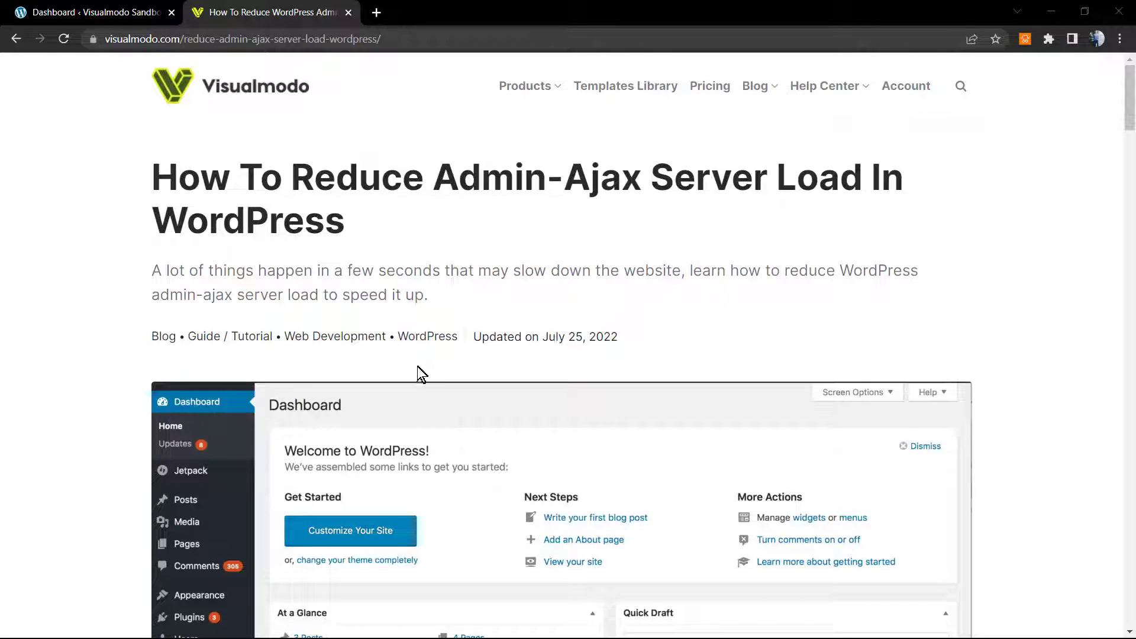
pyautogui.moveTo(333, 266)
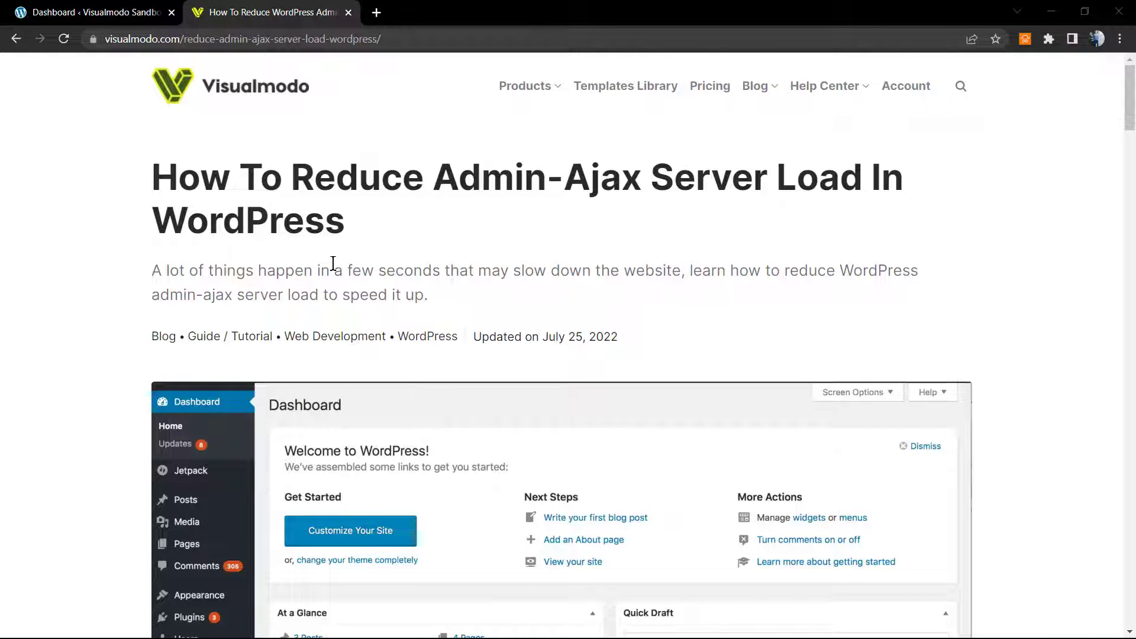
pyautogui.moveTo(310, 264)
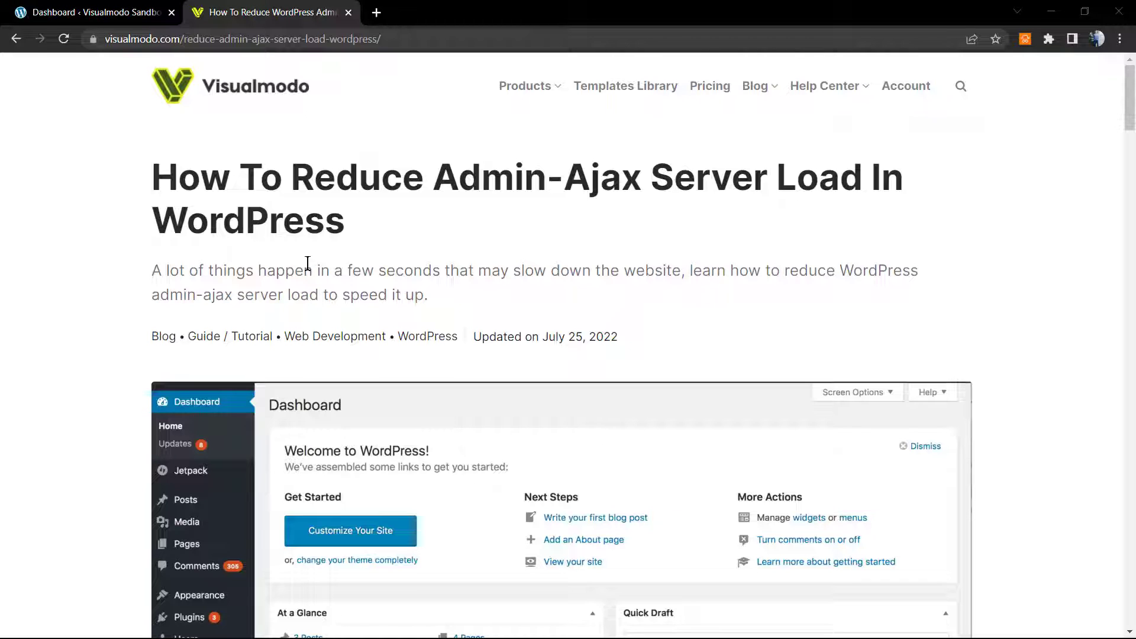
pyautogui.moveTo(311, 290)
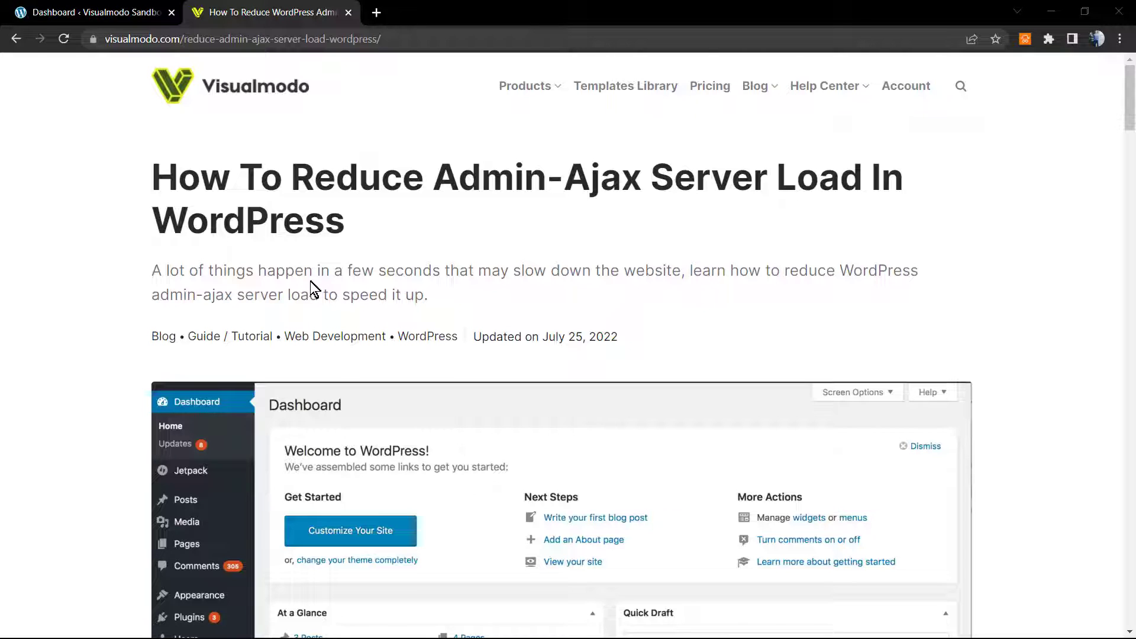
pyautogui.moveTo(392, 195)
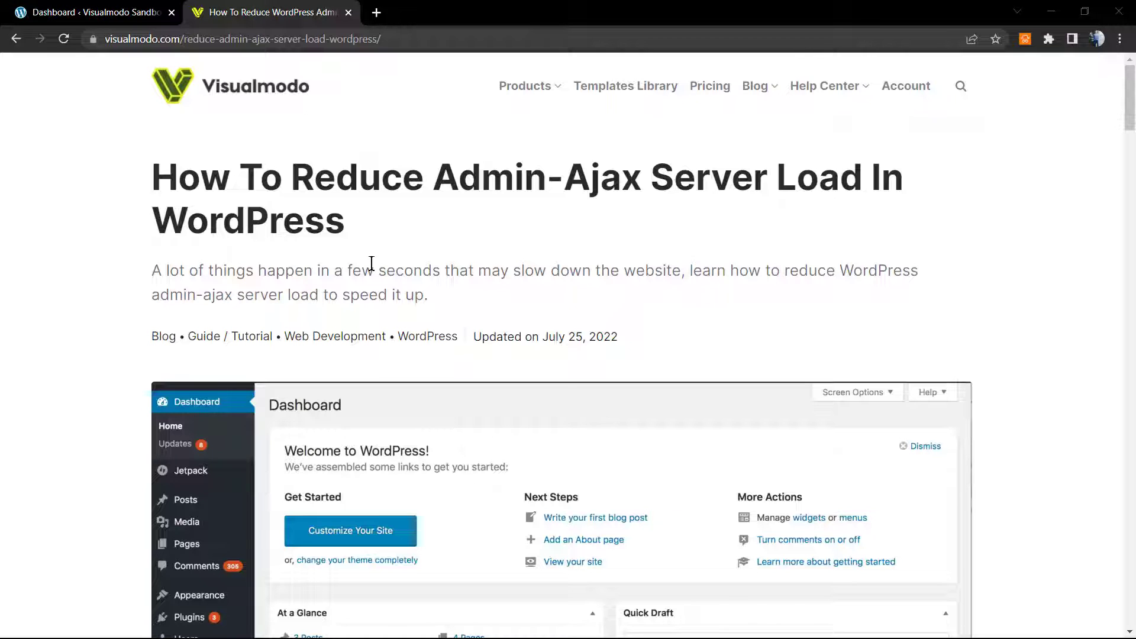
# Scroll through the article, then switch to the WordPress sandbox's Add Plugins tab
pyautogui.scroll(-3)
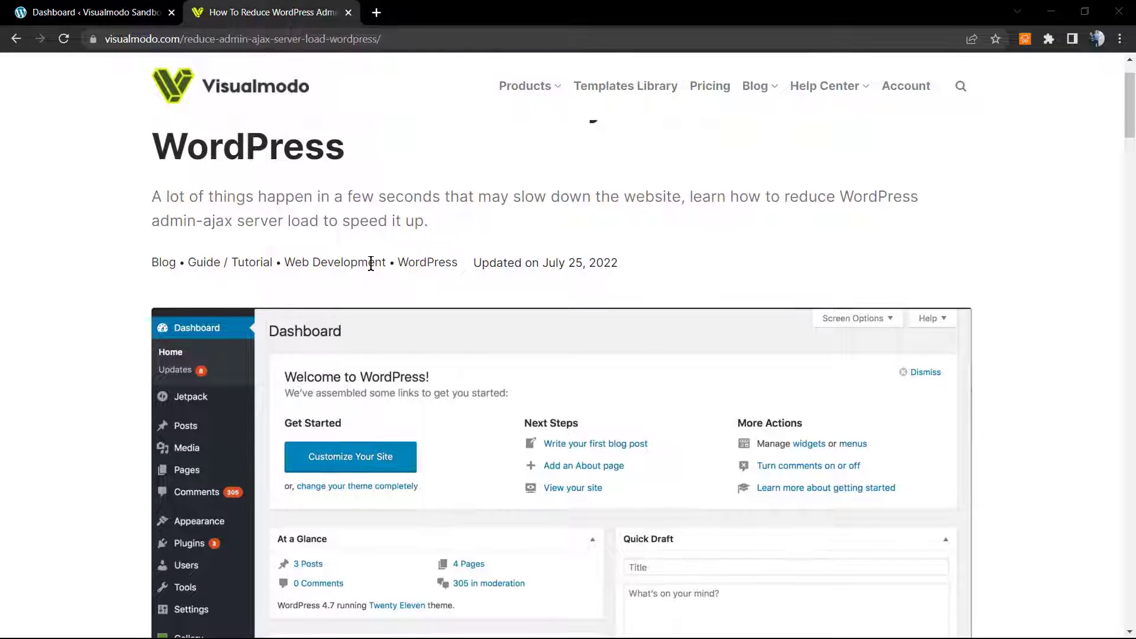
pyautogui.scroll(-3)
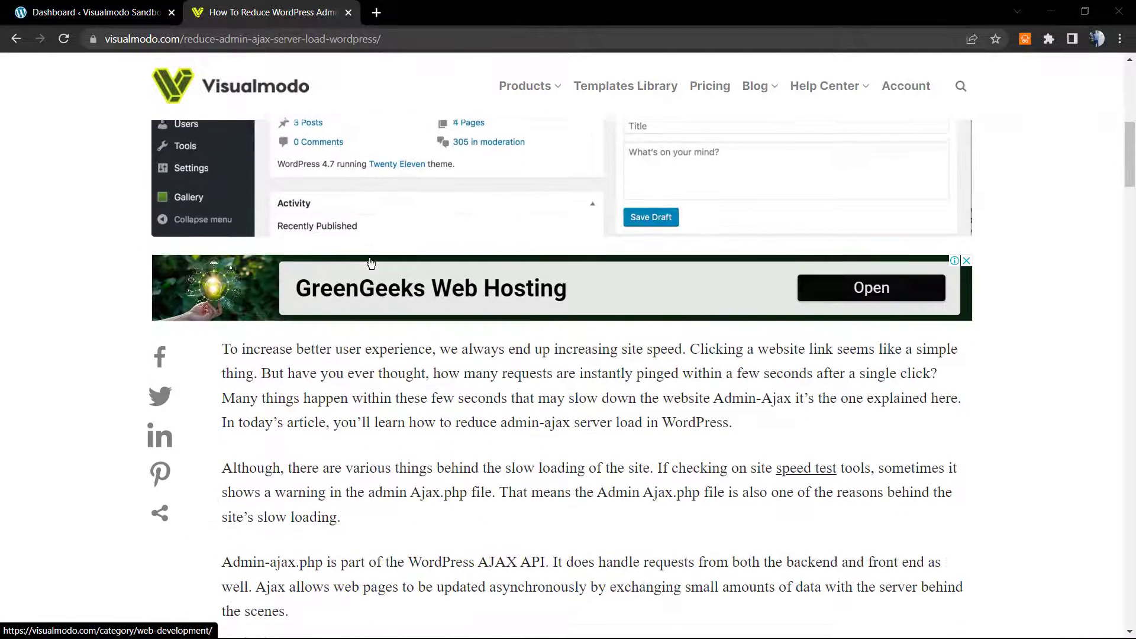
pyautogui.scroll(-3)
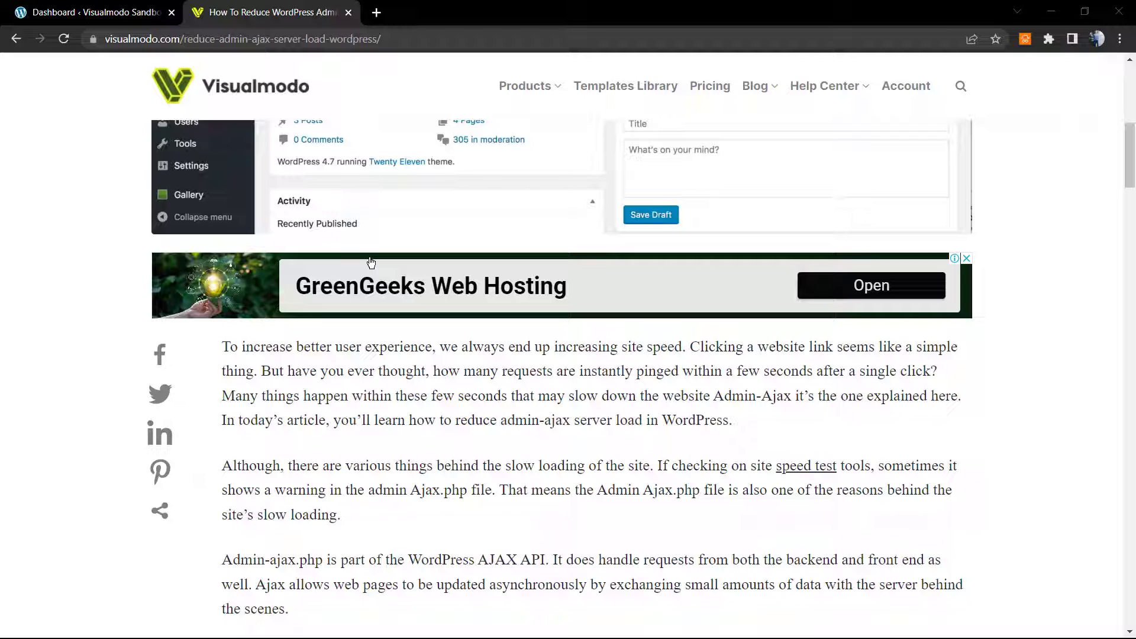
pyautogui.moveTo(486, 418)
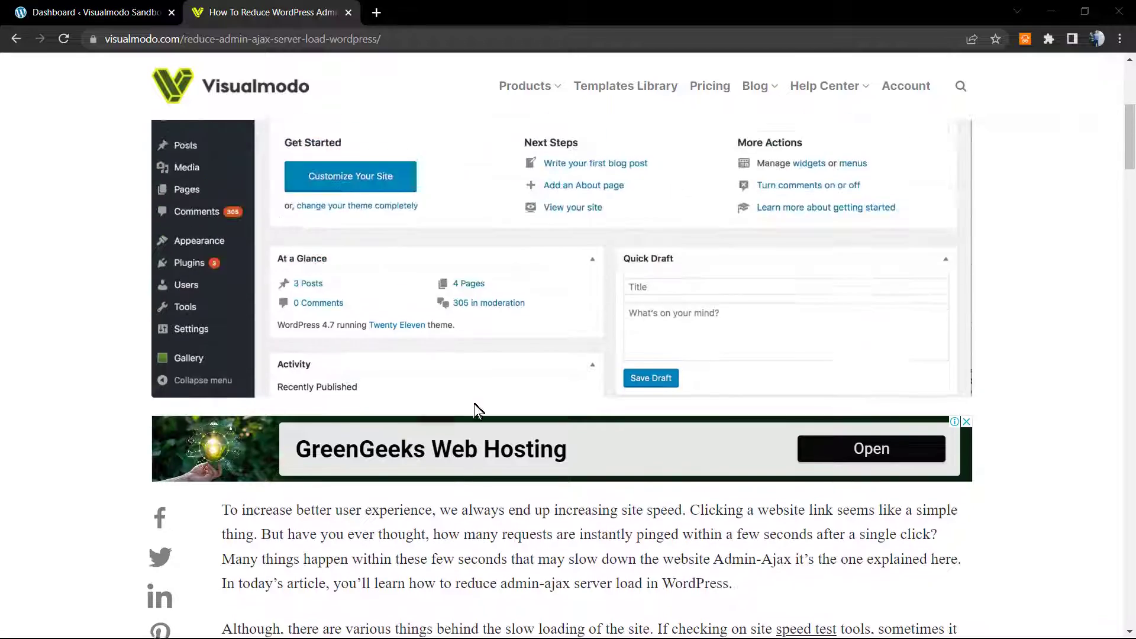
pyautogui.scroll(-3)
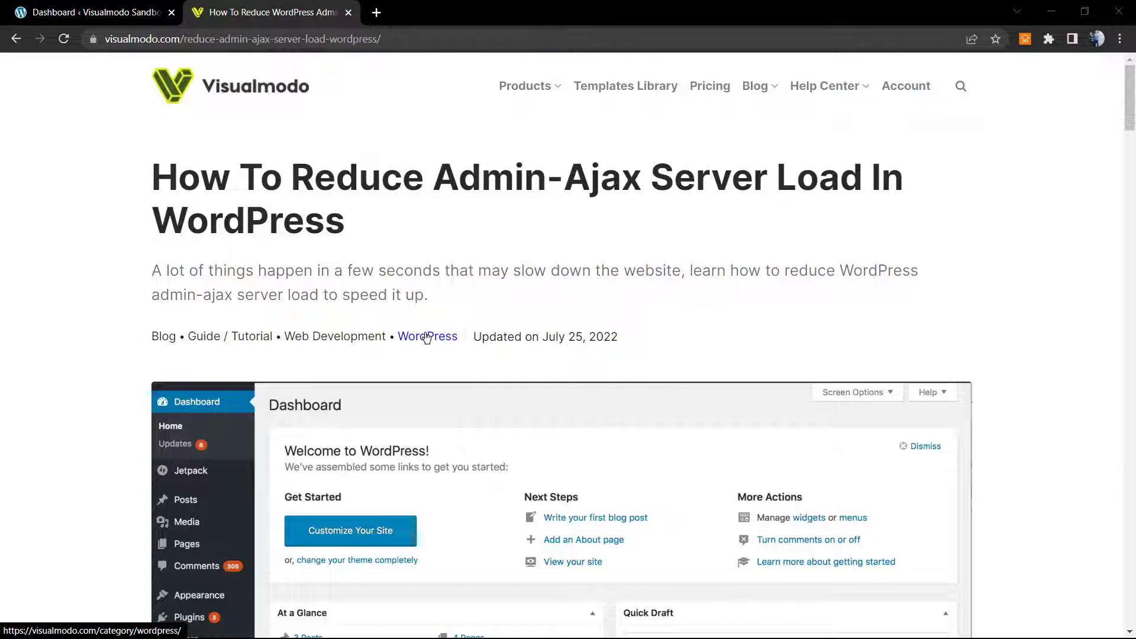
pyautogui.scroll(-3)
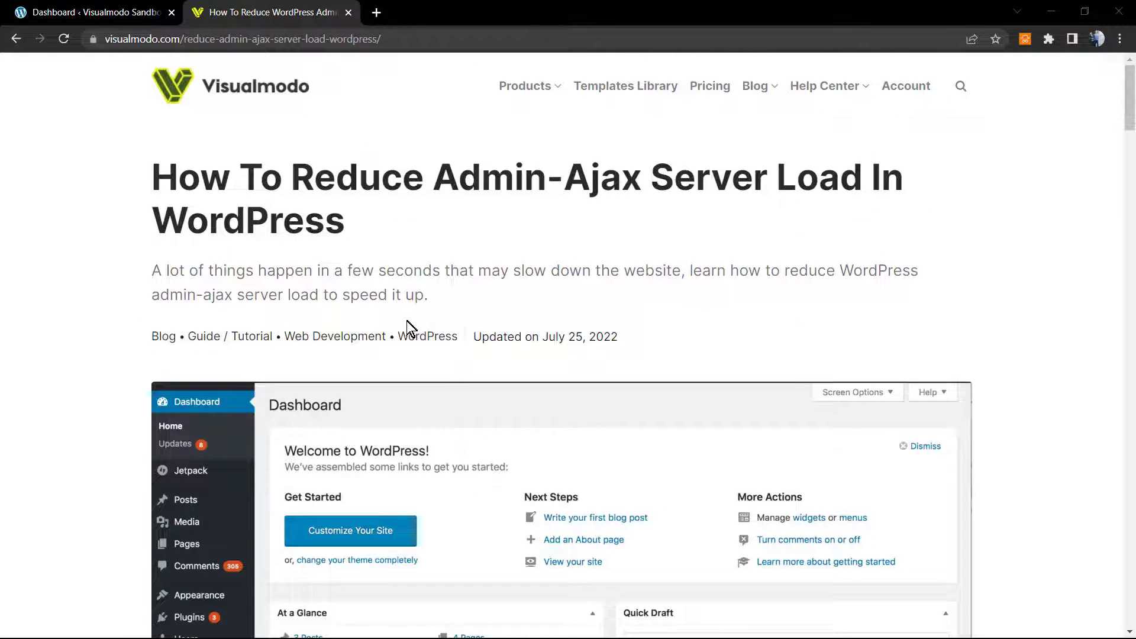
pyautogui.moveTo(421, 319)
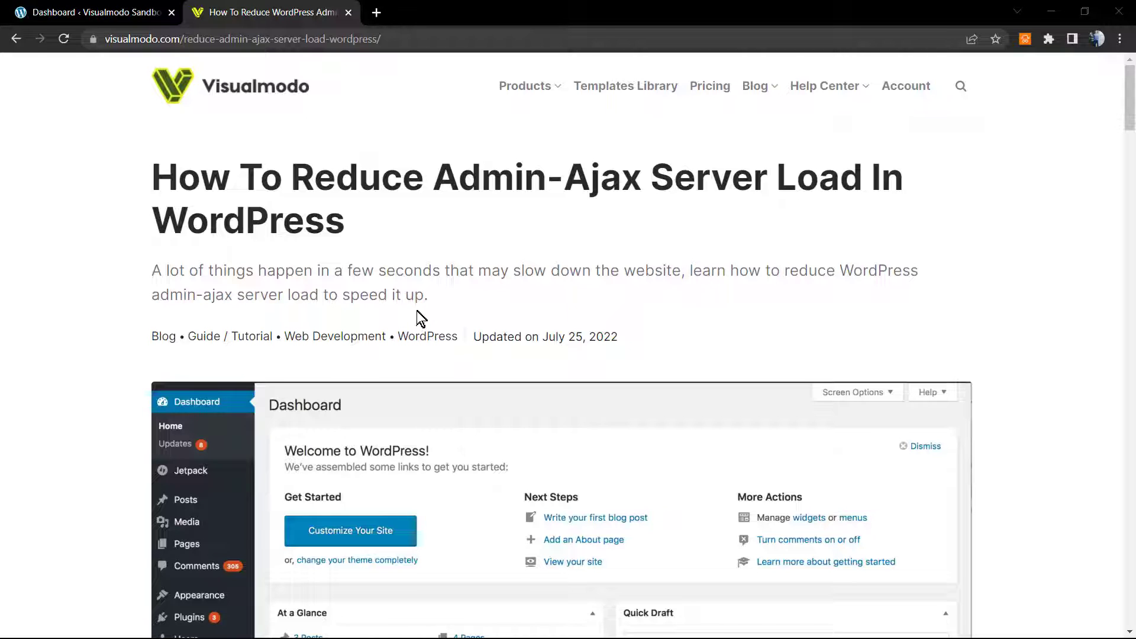
pyautogui.moveTo(402, 304)
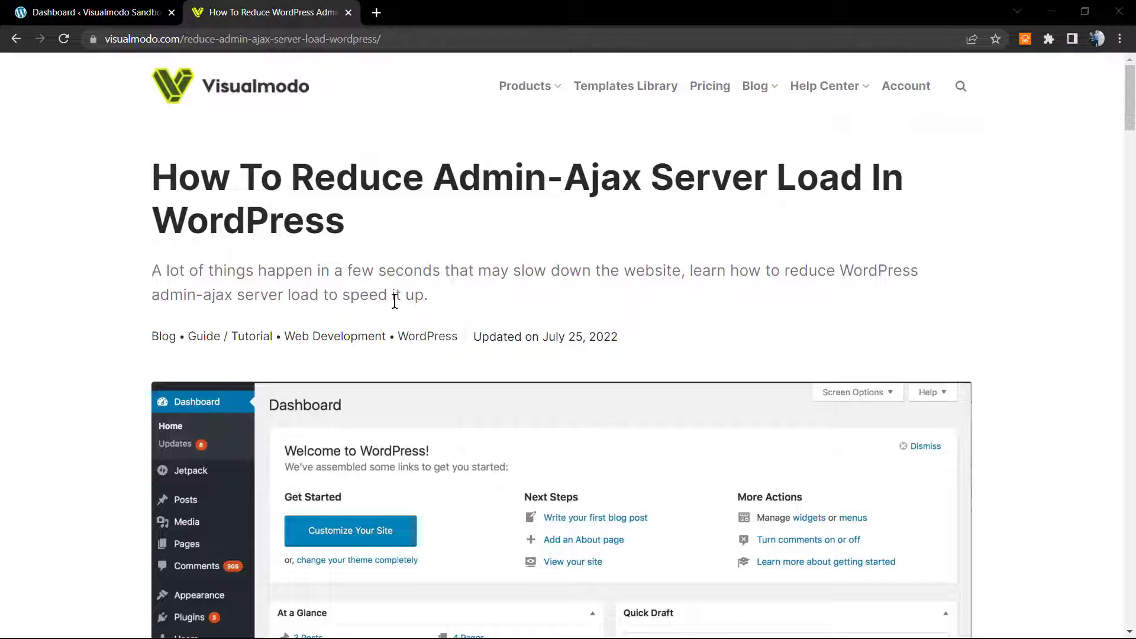
pyautogui.moveTo(379, 284)
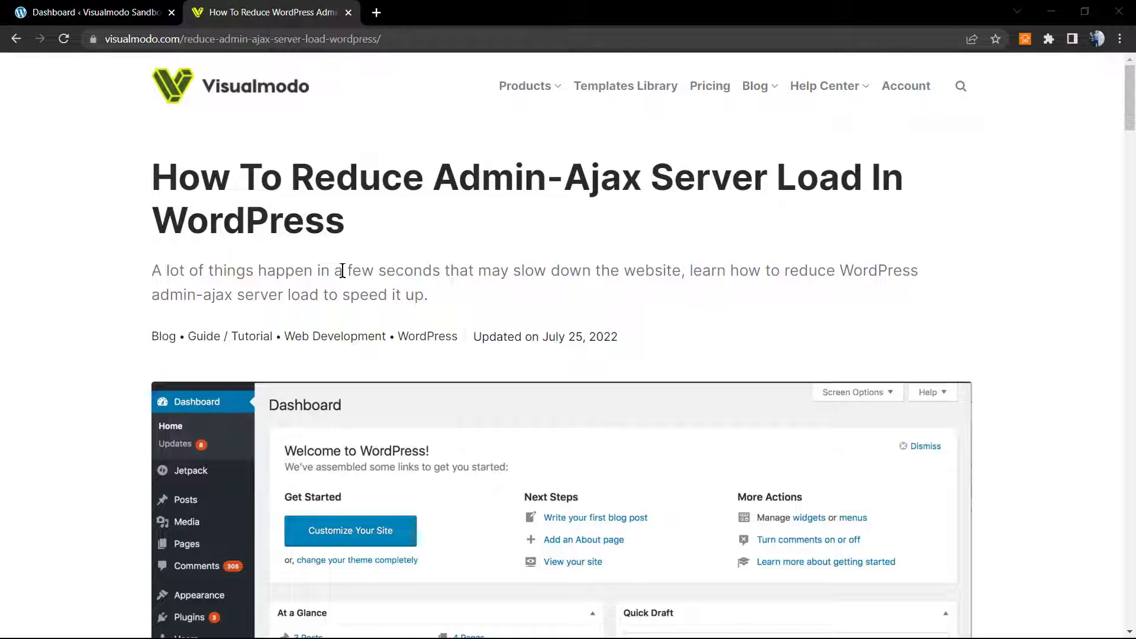
pyautogui.moveTo(343, 324)
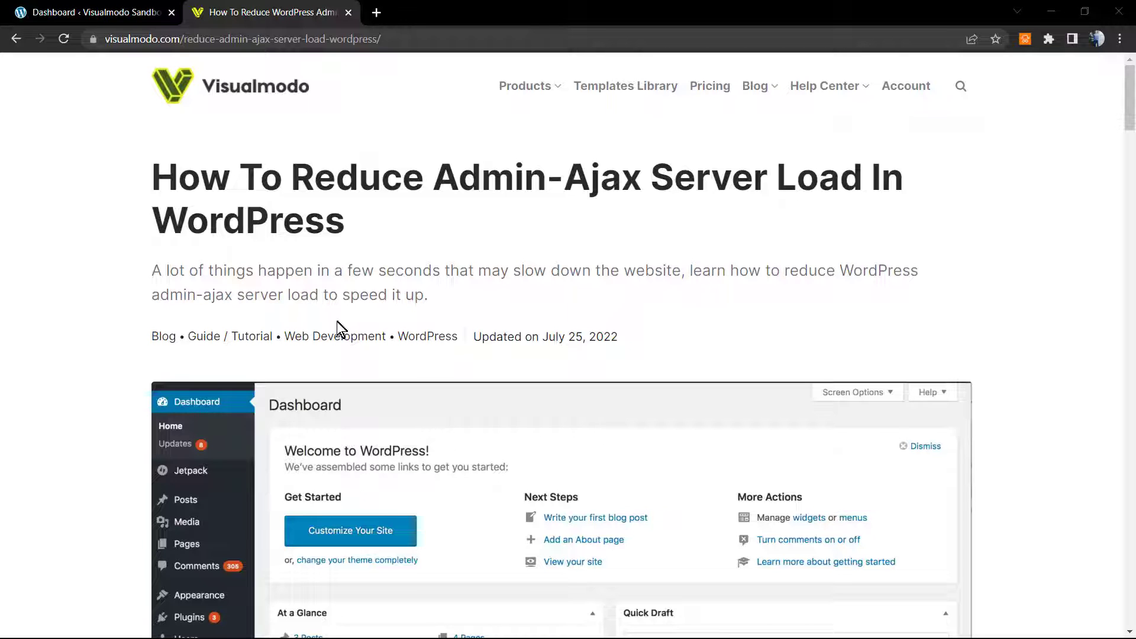
pyautogui.moveTo(294, 222)
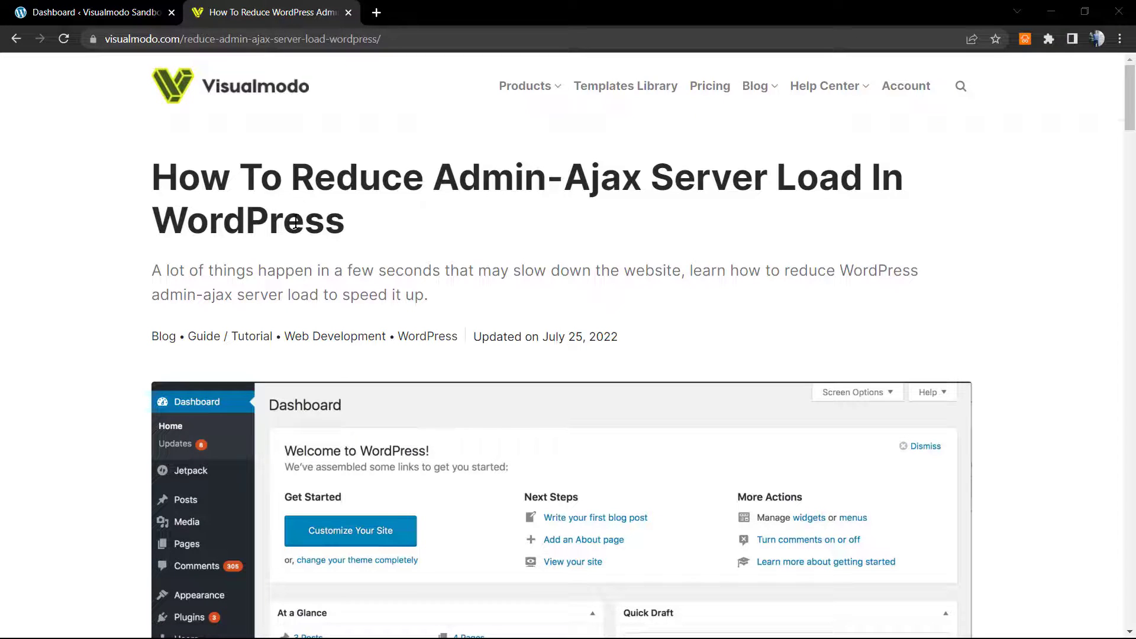
pyautogui.click(89, 12)
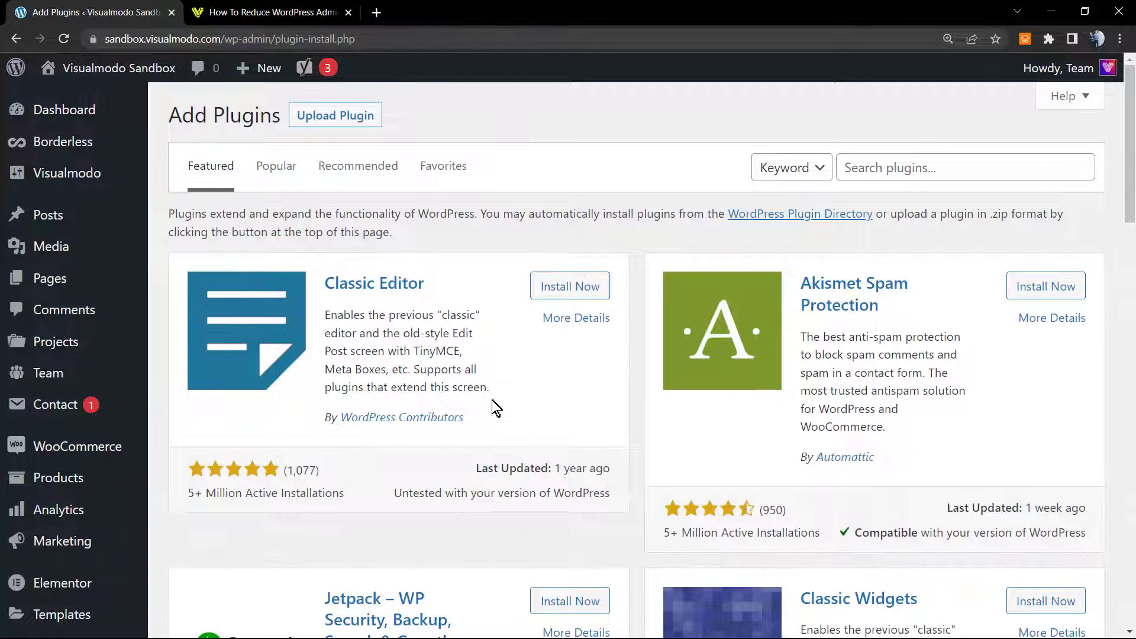
pyautogui.moveTo(494, 403)
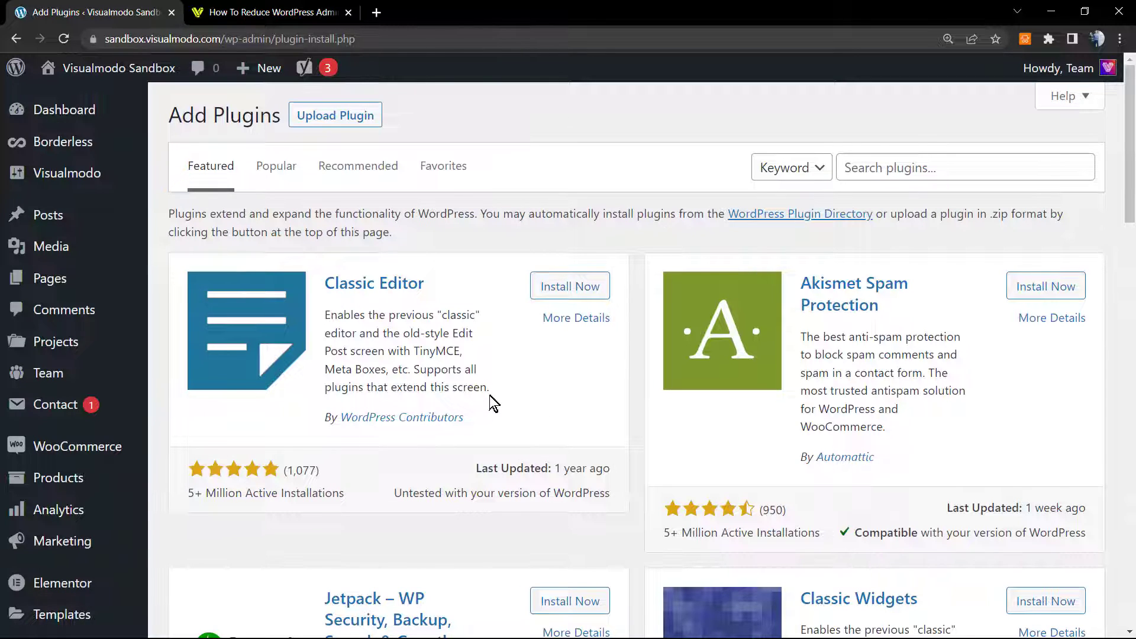
pyautogui.moveTo(482, 392)
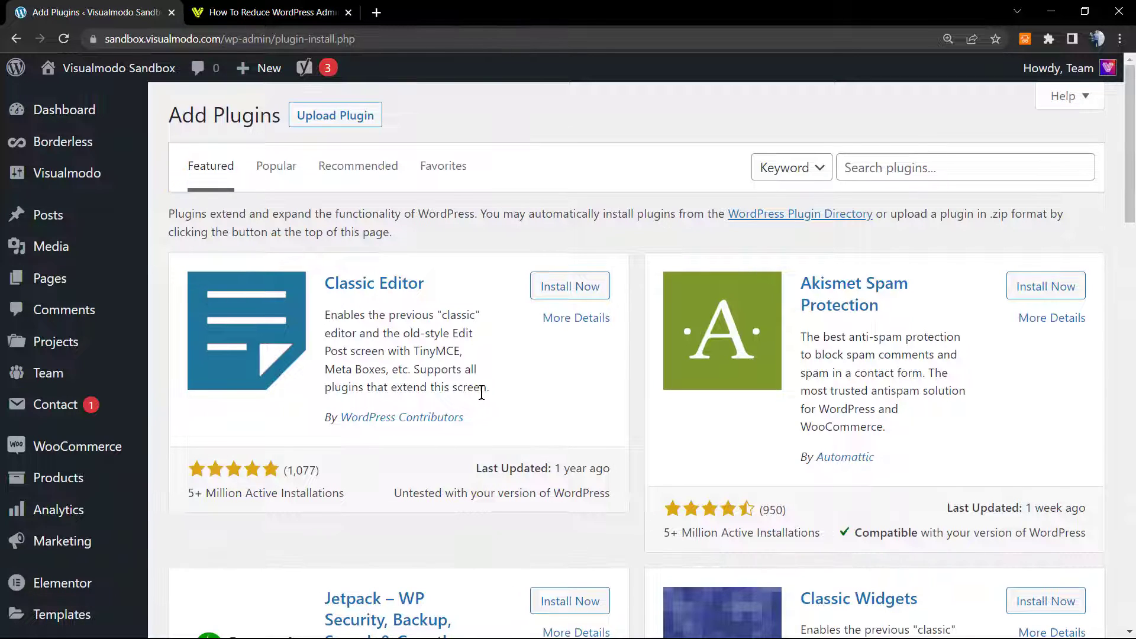
pyautogui.moveTo(549, 393)
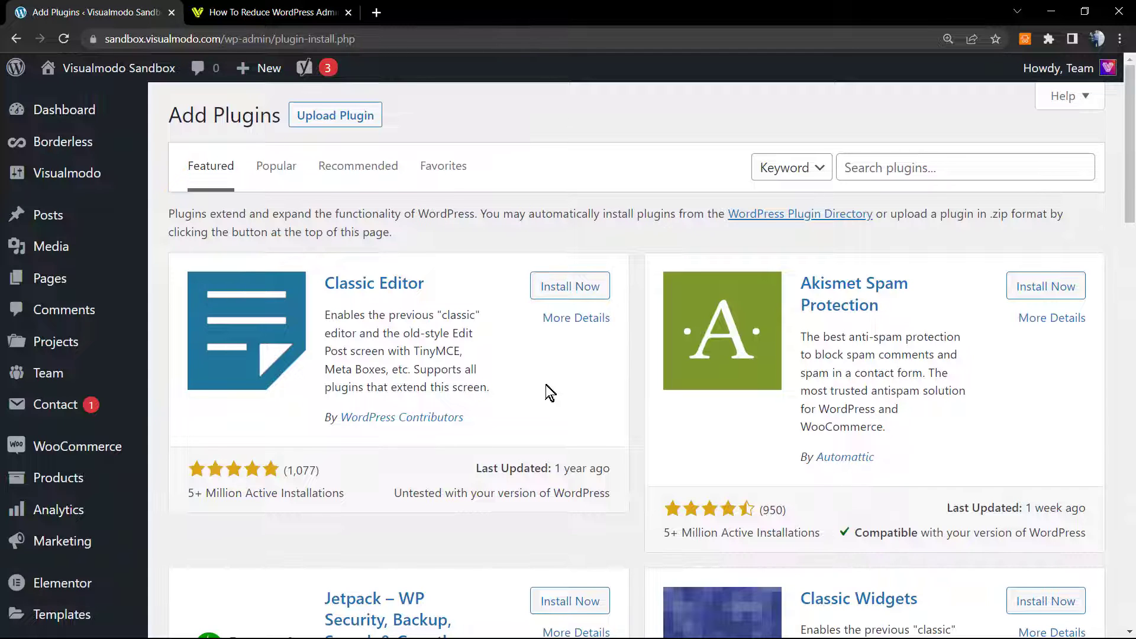
pyautogui.moveTo(735, 395)
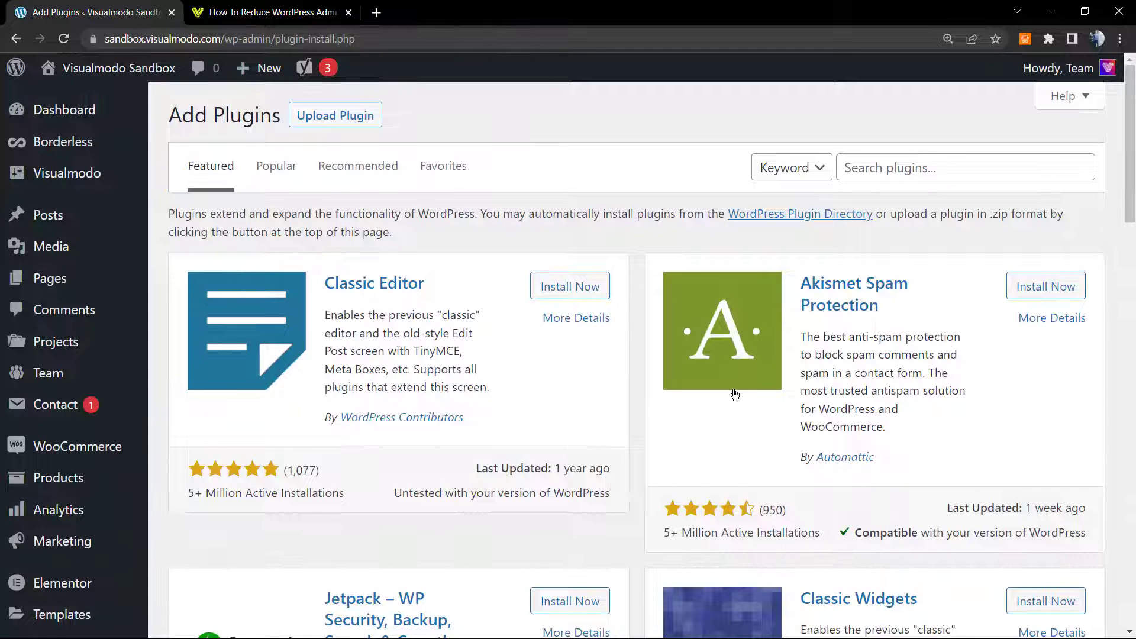
# Run a stray plugin search with leftover article text in the search field
pyautogui.write('ualmodo Have a great day All the best')
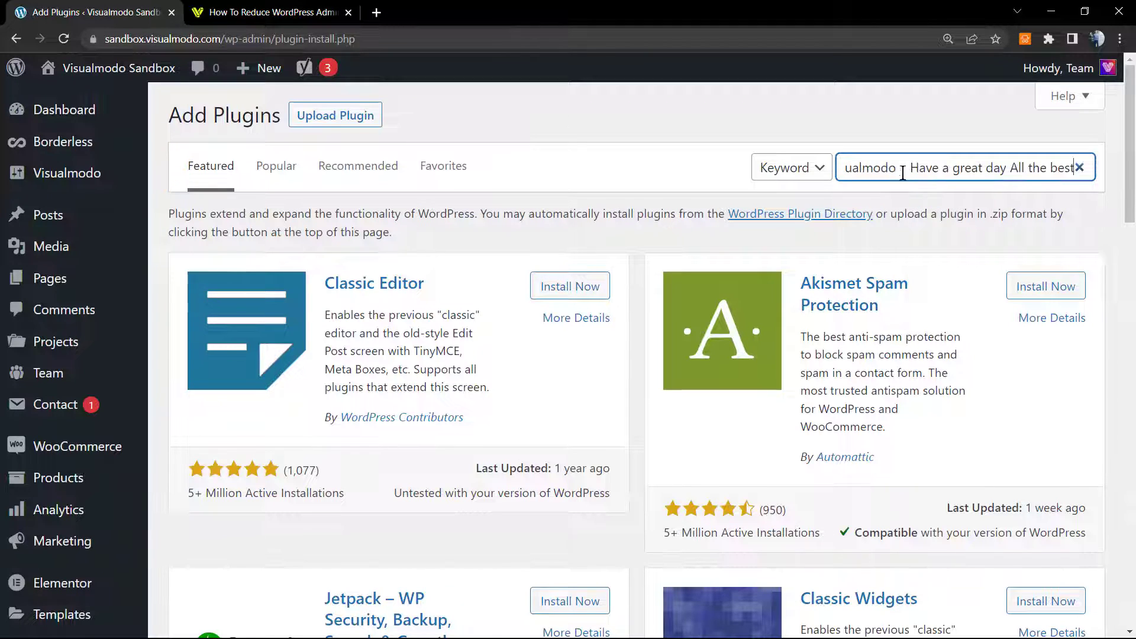
pyautogui.press('Enter')
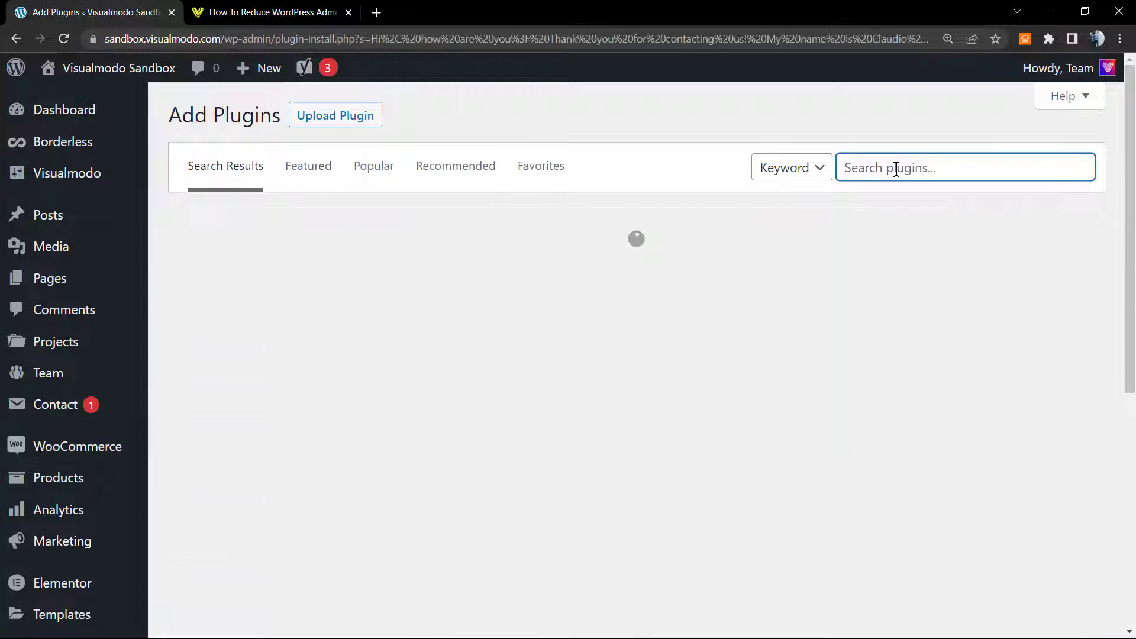
pyautogui.write('h')
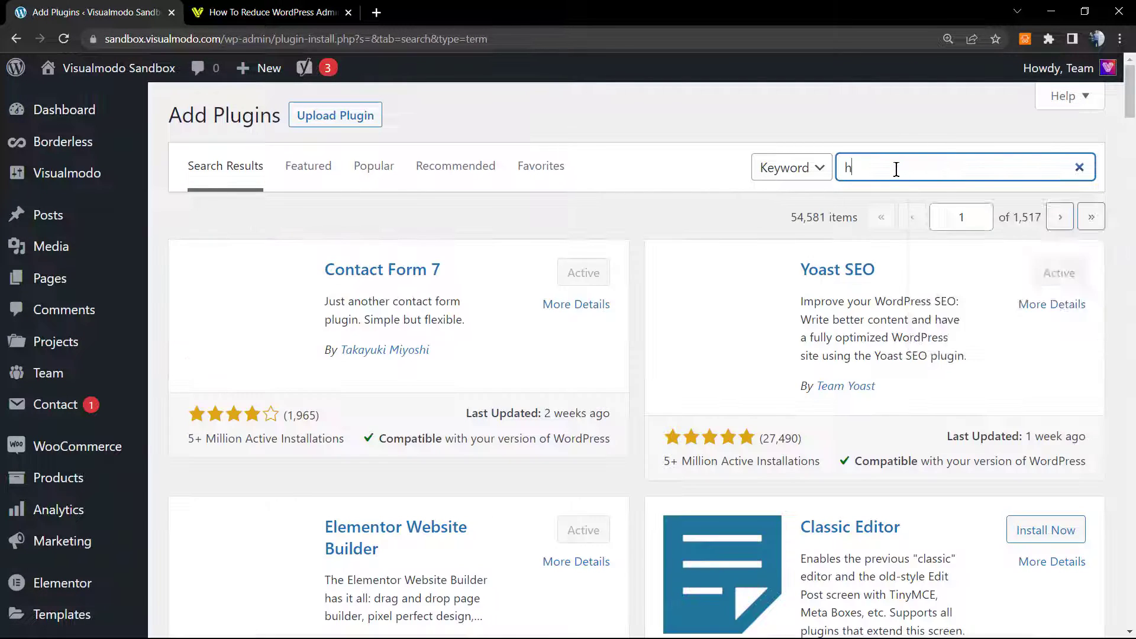
pyautogui.click(1079, 167)
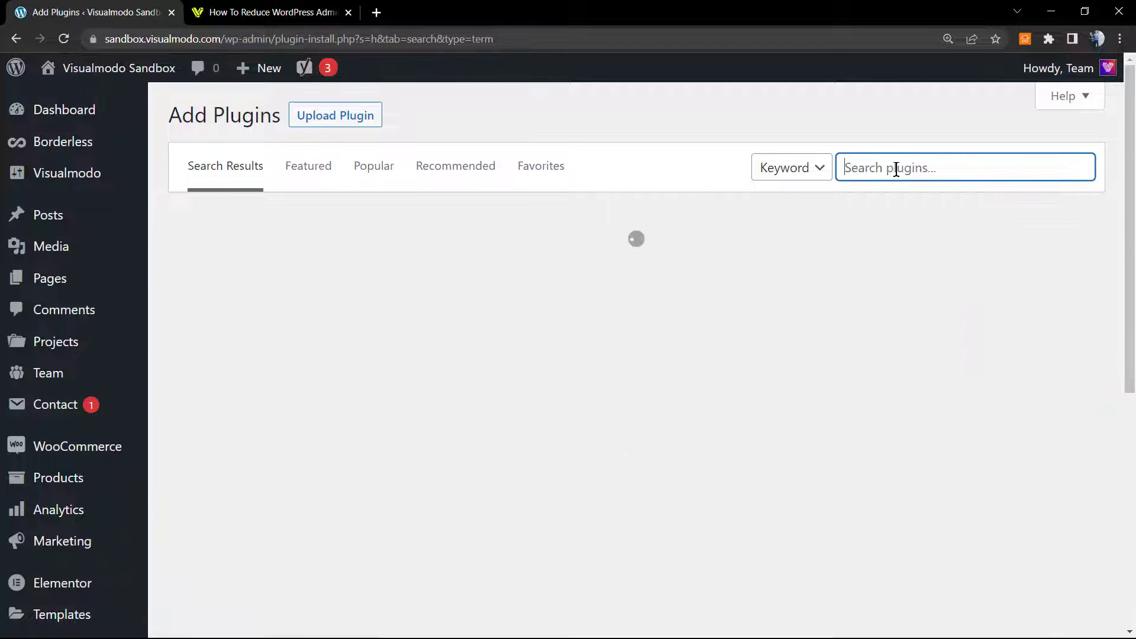
# Search plugins for 'control' and scroll down to Heartbeat Control by WP Rocket
pyautogui.write('c')
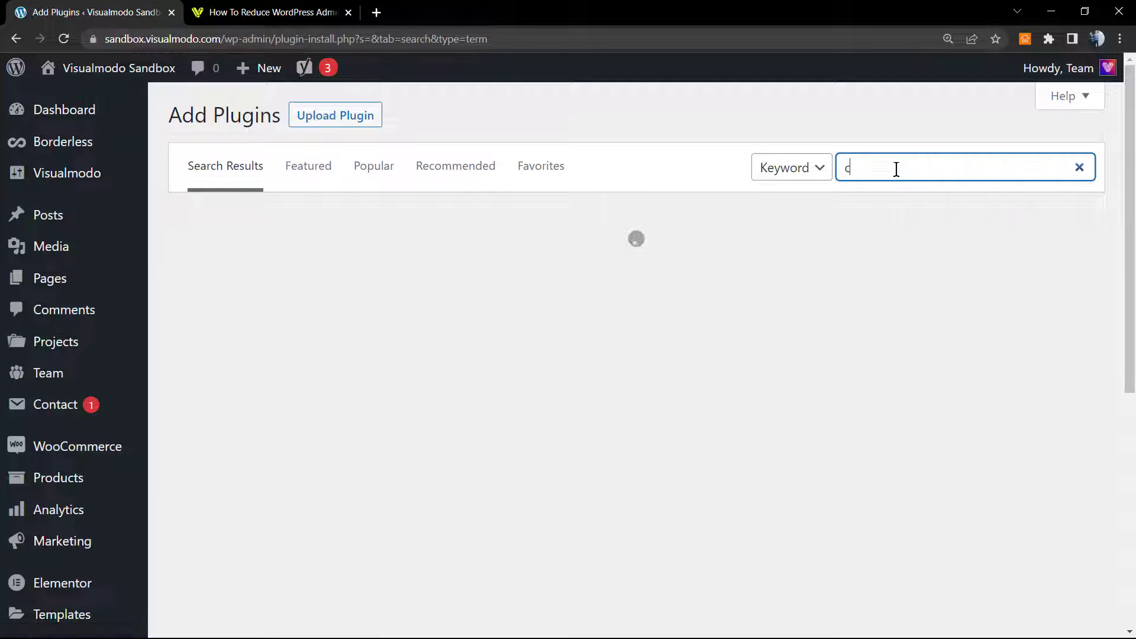
pyautogui.write('control')
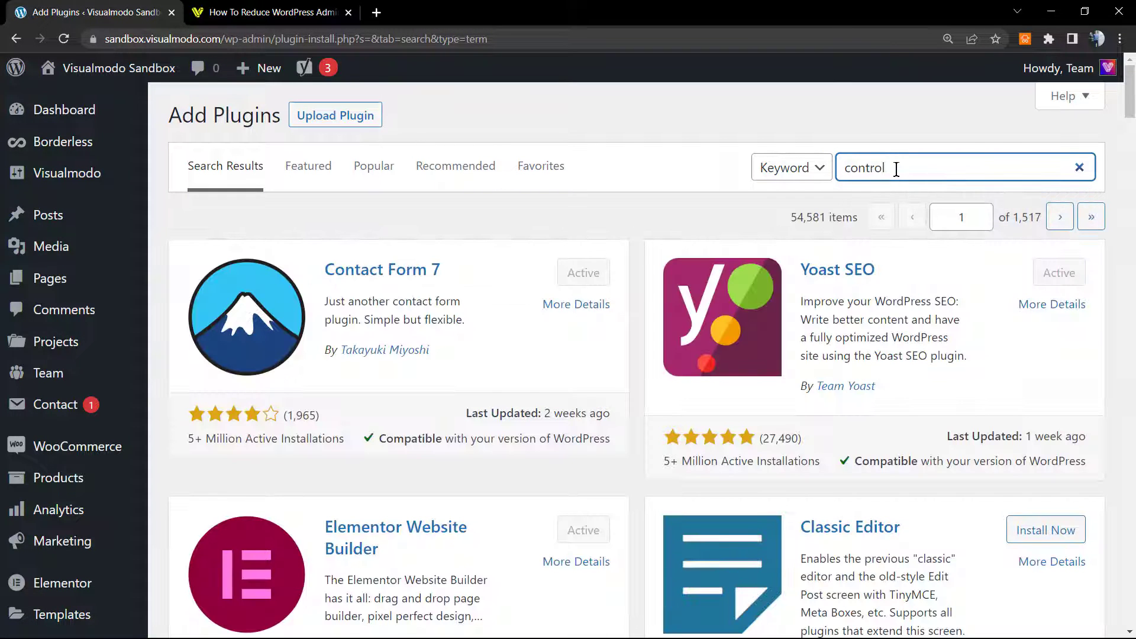
pyautogui.press('Enter')
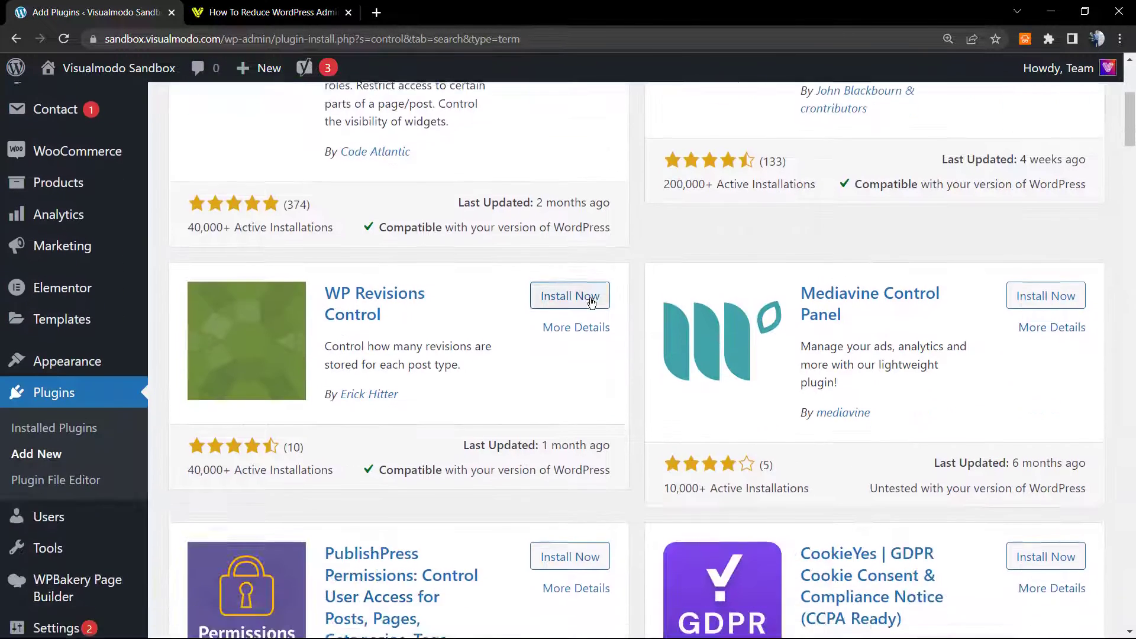
pyautogui.scroll(-3)
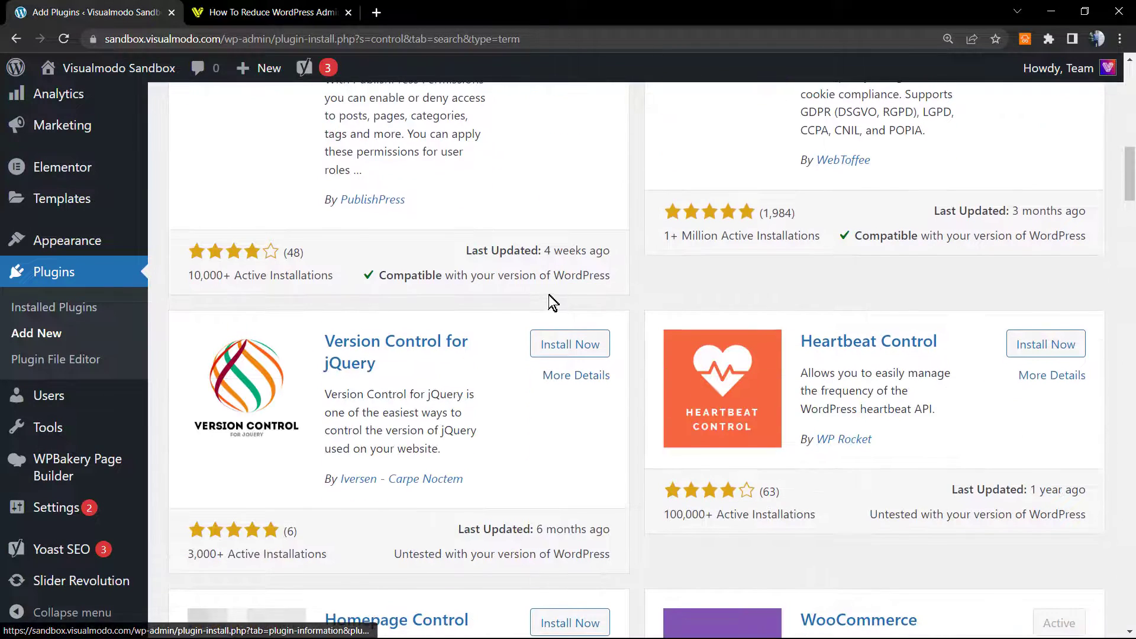
pyautogui.scroll(-3)
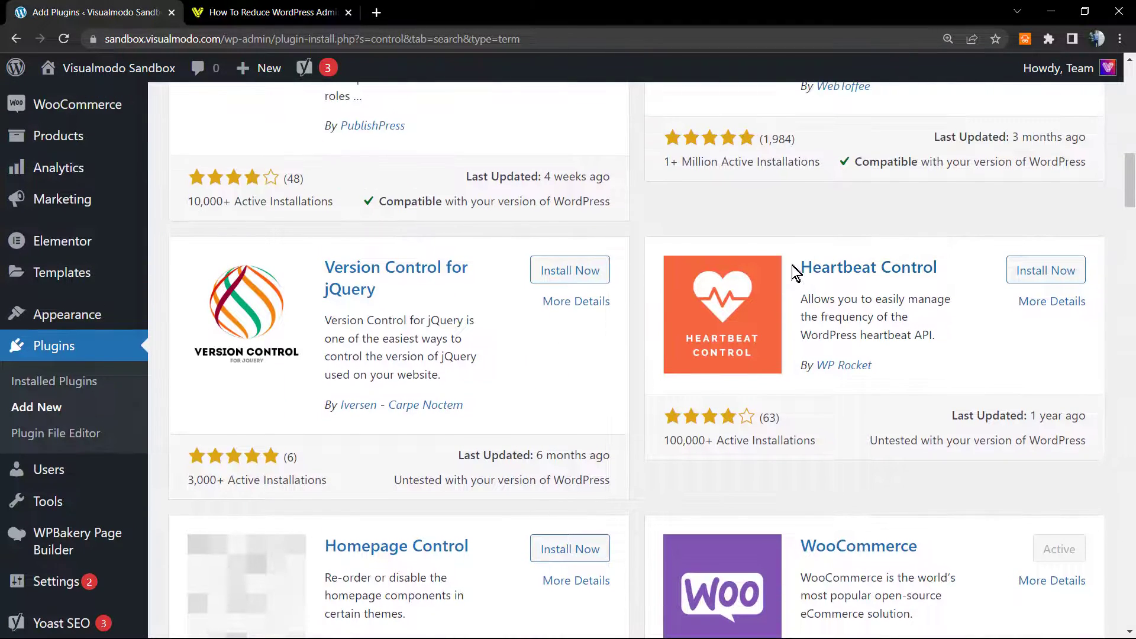
pyautogui.doubleClick(869, 268)
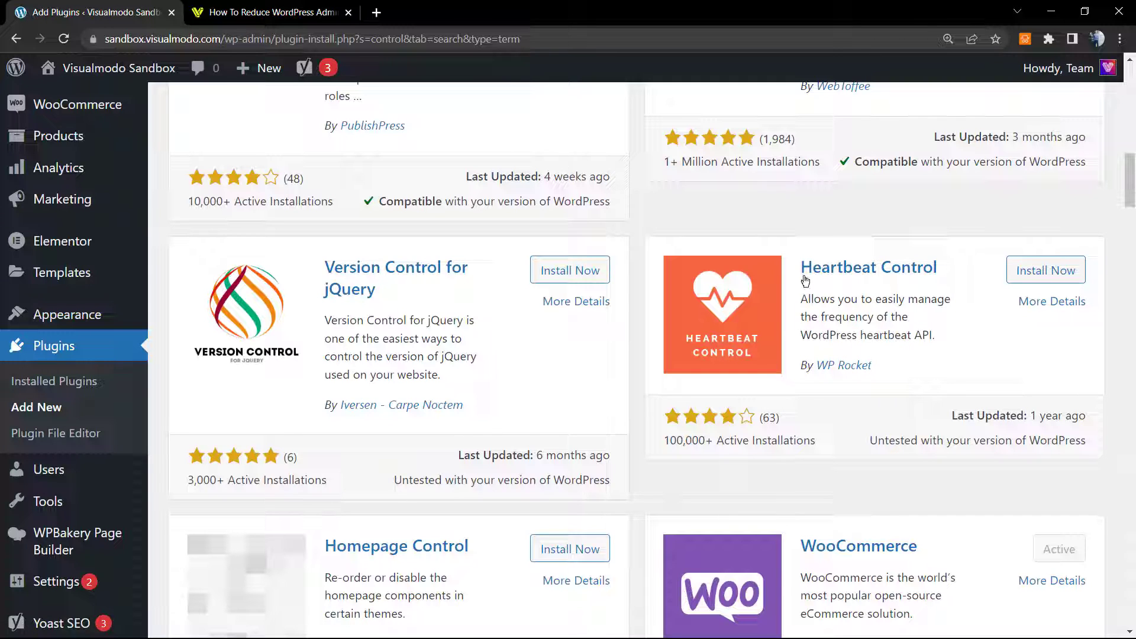
pyautogui.moveTo(875, 272)
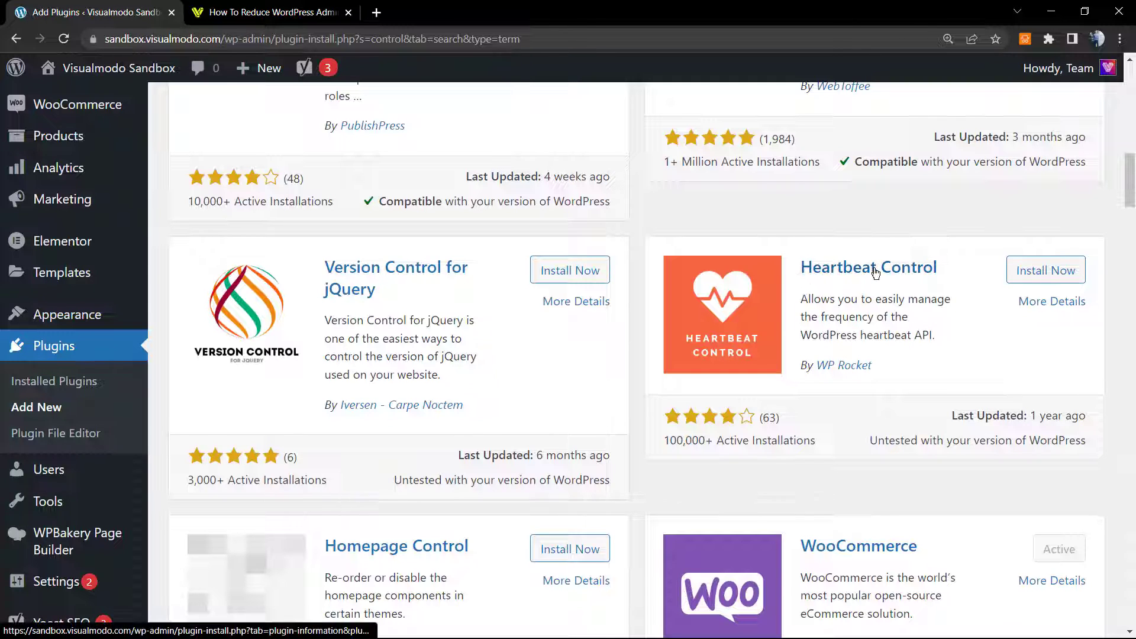
# Install and activate Heartbeat Control, then scroll the Plugins list to see it active
pyautogui.click(1046, 270)
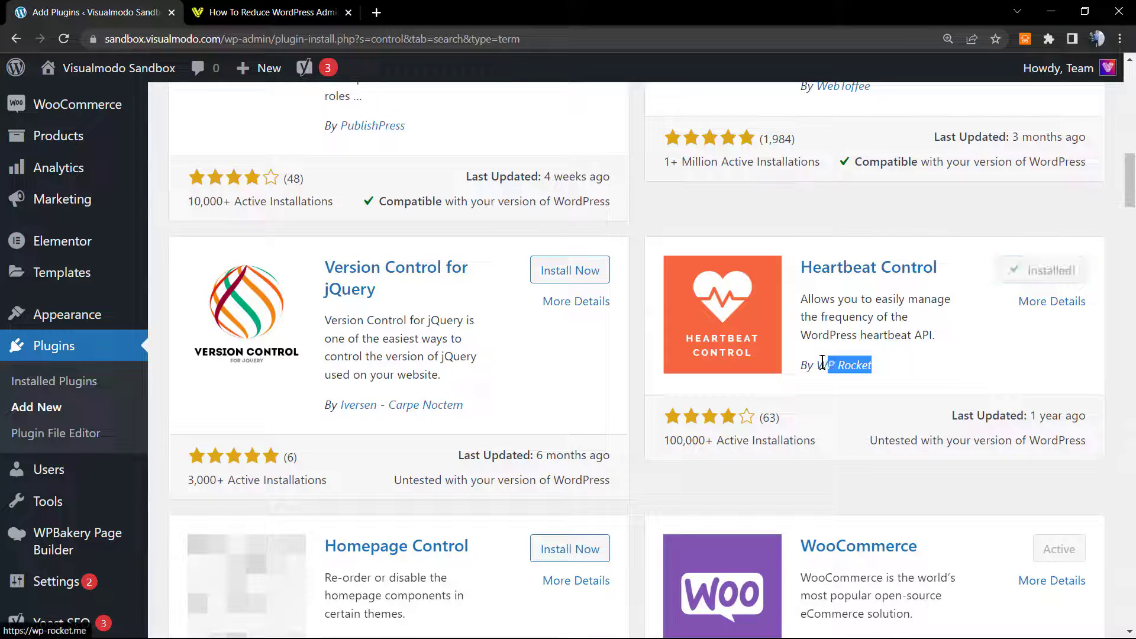
pyautogui.click(1044, 270)
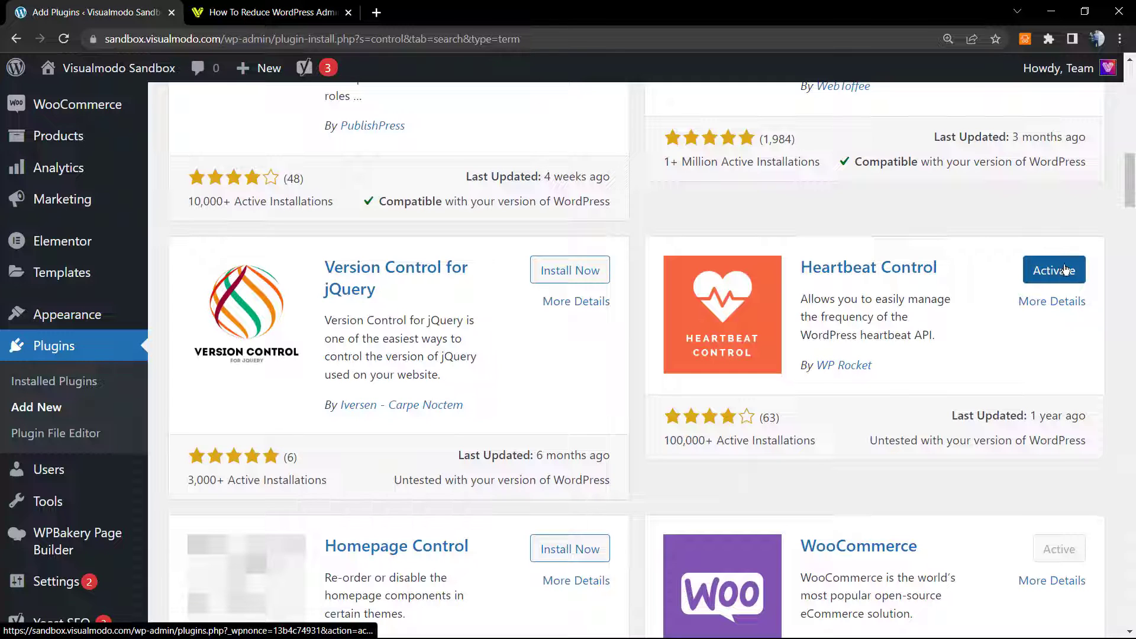
pyautogui.click(1053, 270)
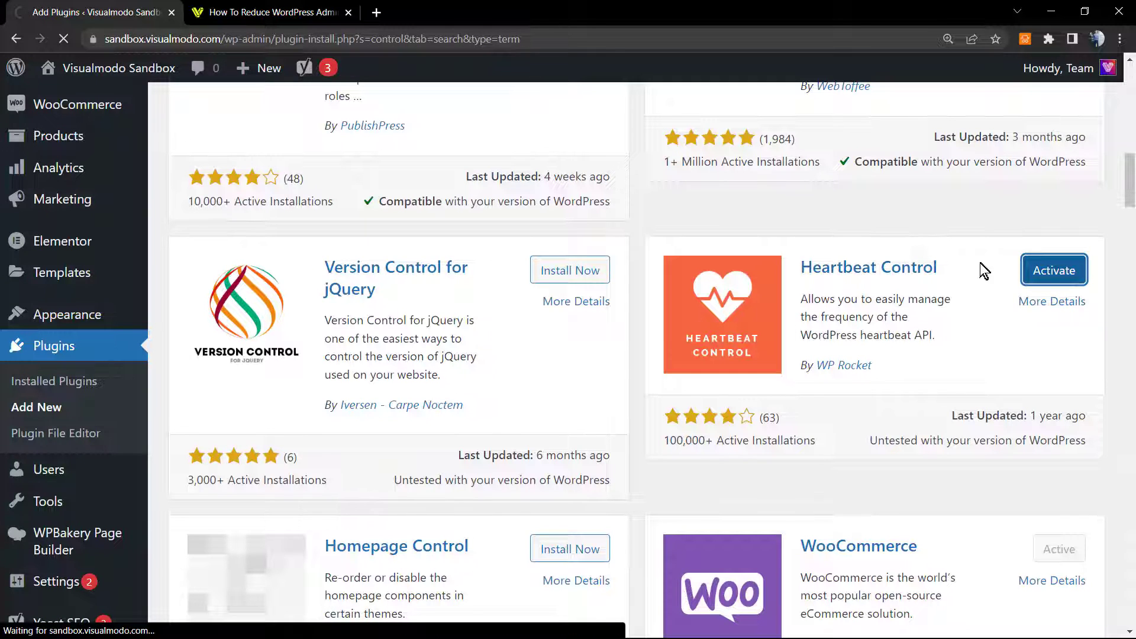
pyautogui.click(1054, 270)
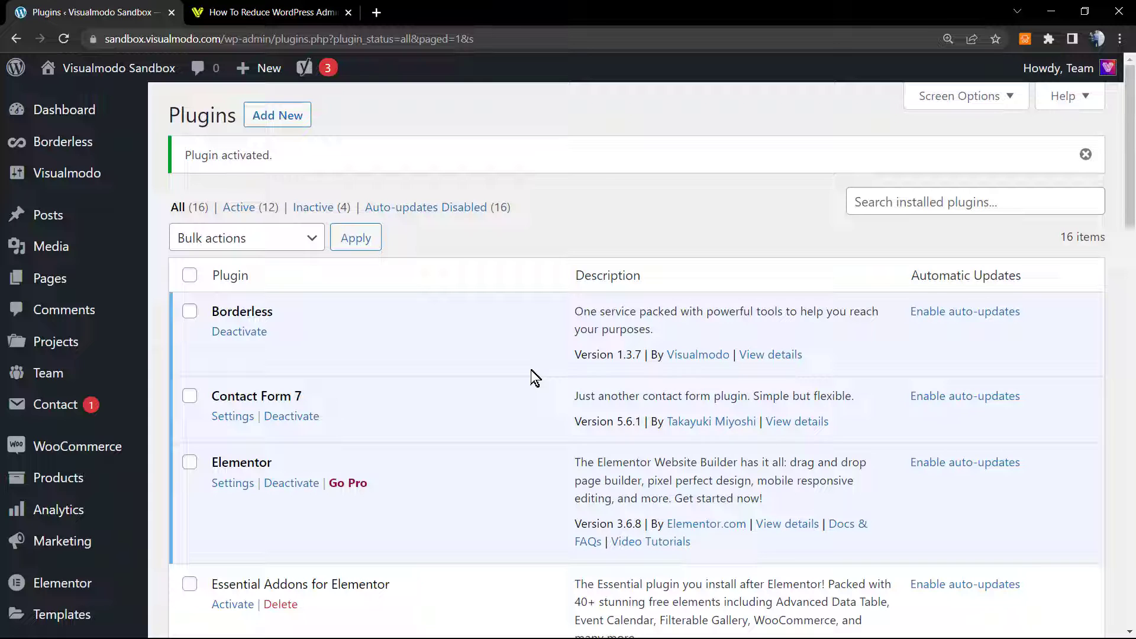
pyautogui.scroll(-3)
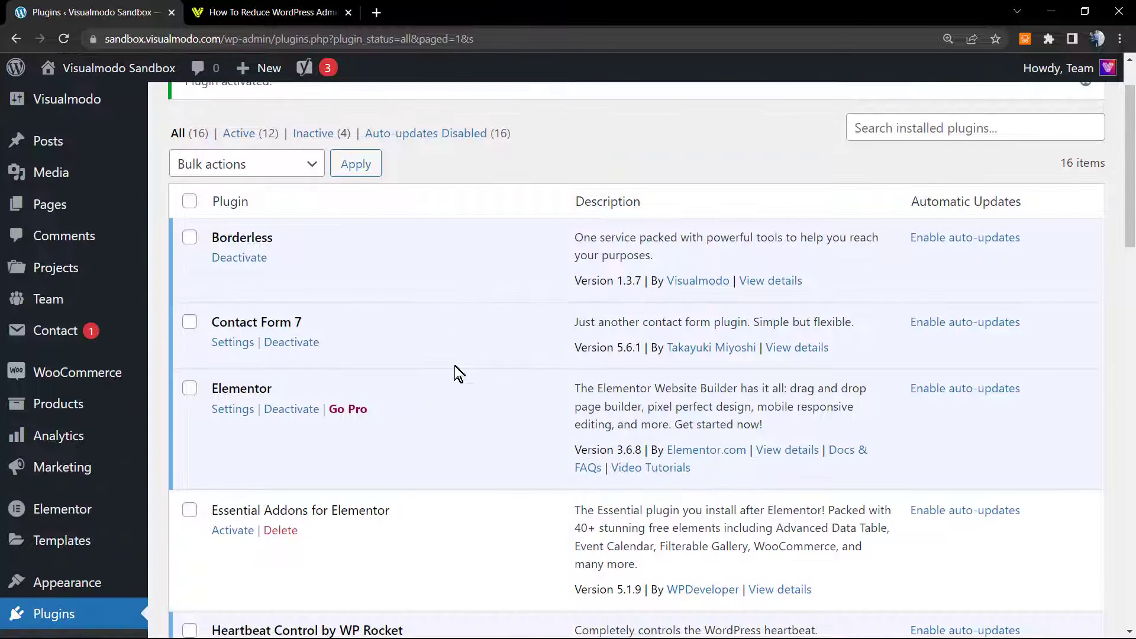
pyautogui.scroll(-3)
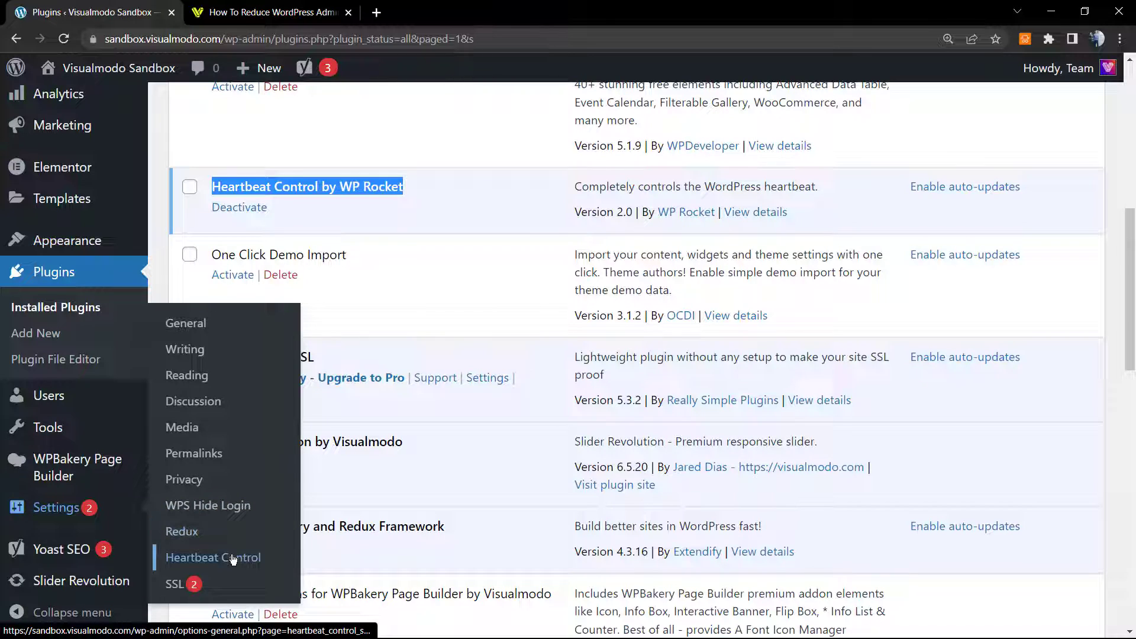
pyautogui.moveTo(193, 561)
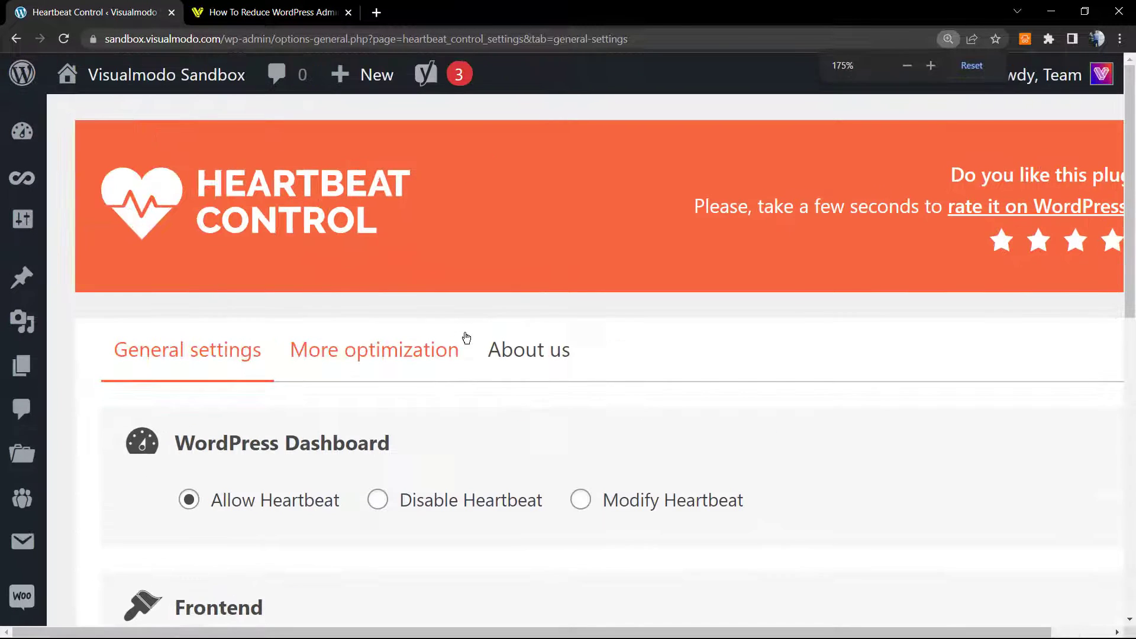
# Set the Dashboard heartbeat to Disable Heartbeat after briefly trying Modify at 104
pyautogui.scroll(-3)
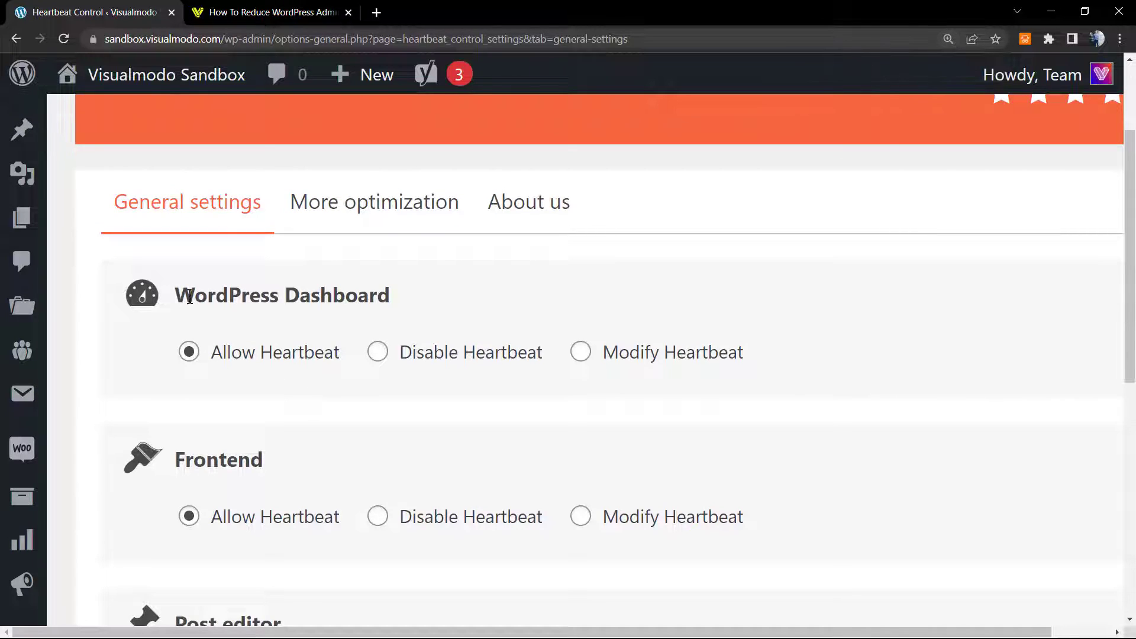
pyautogui.moveTo(286, 318)
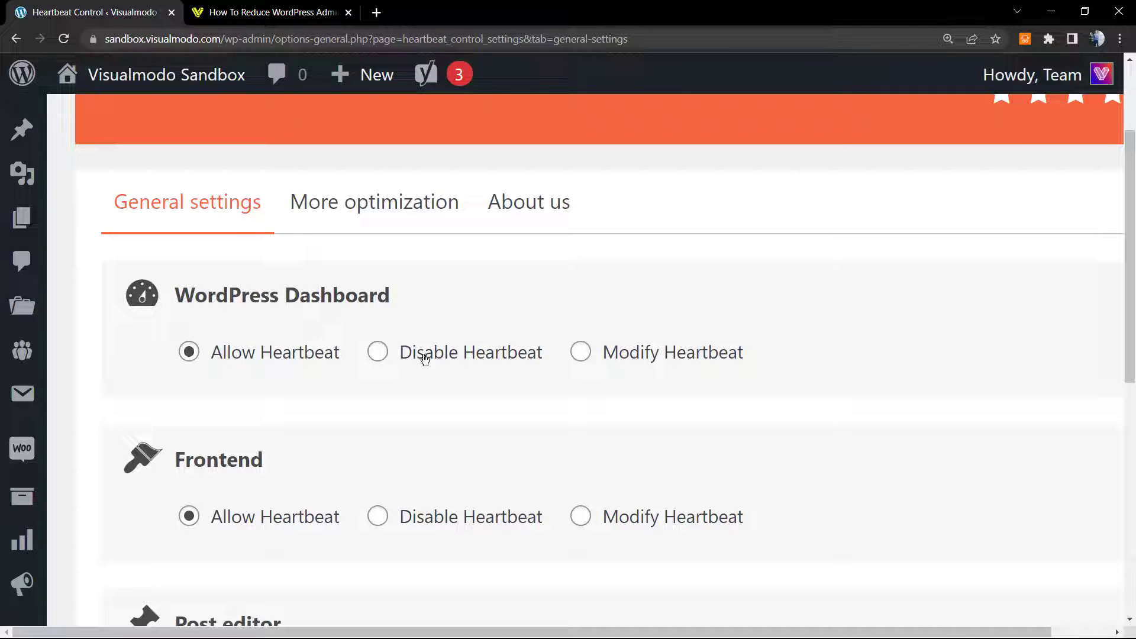
pyautogui.moveTo(445, 354)
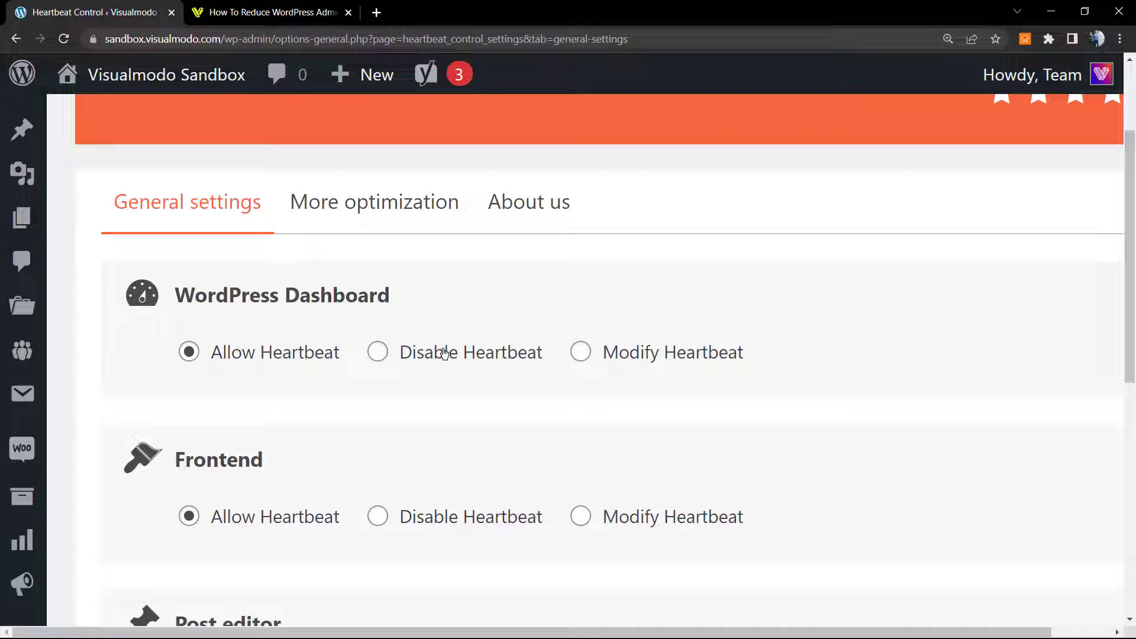
pyautogui.click(580, 352)
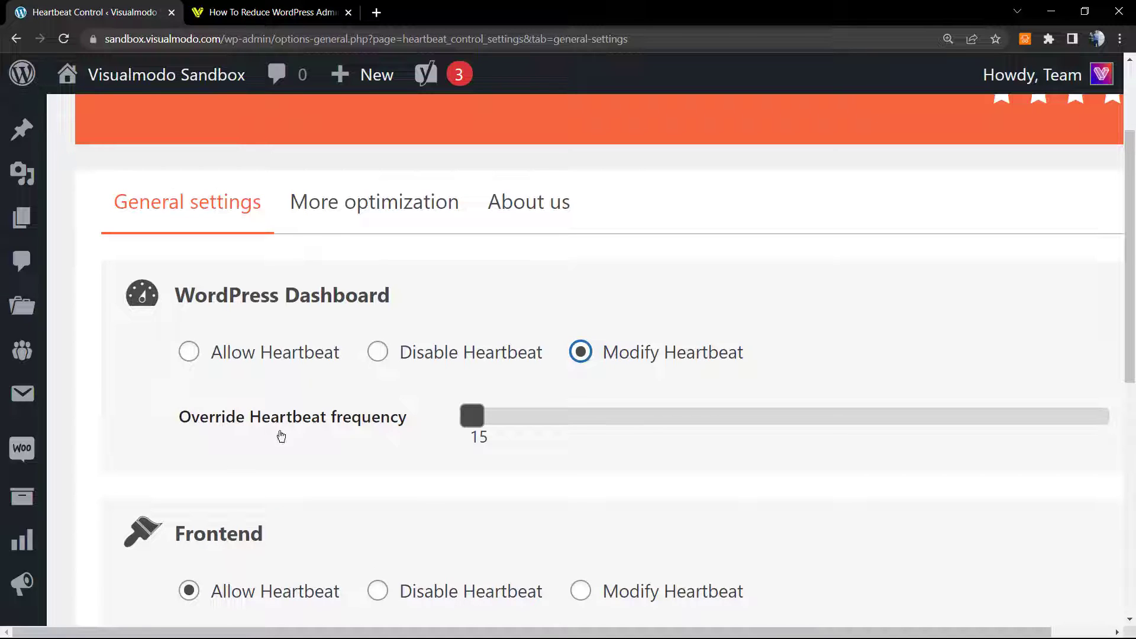
pyautogui.moveTo(471, 416); pyautogui.dragTo(671, 416)
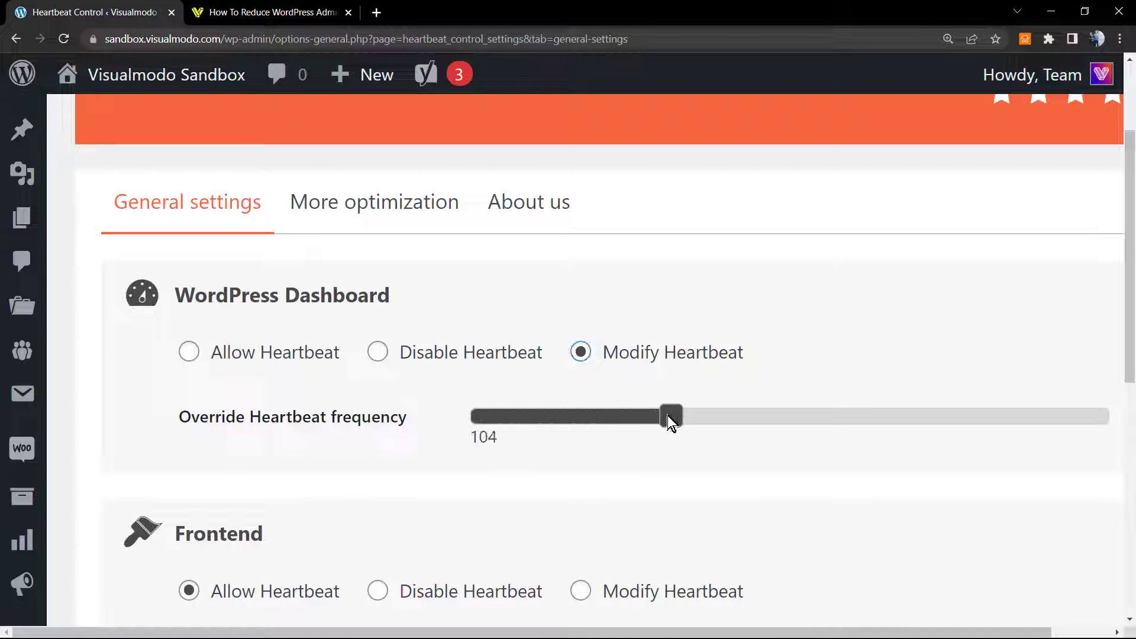
pyautogui.click(377, 352)
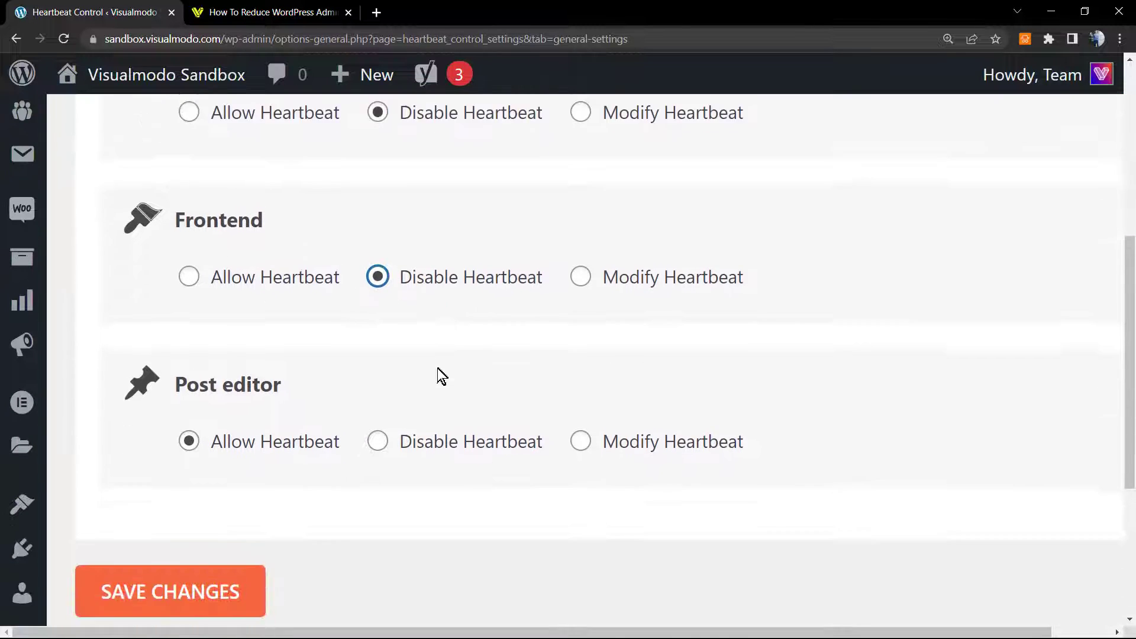
pyautogui.scroll(-3)
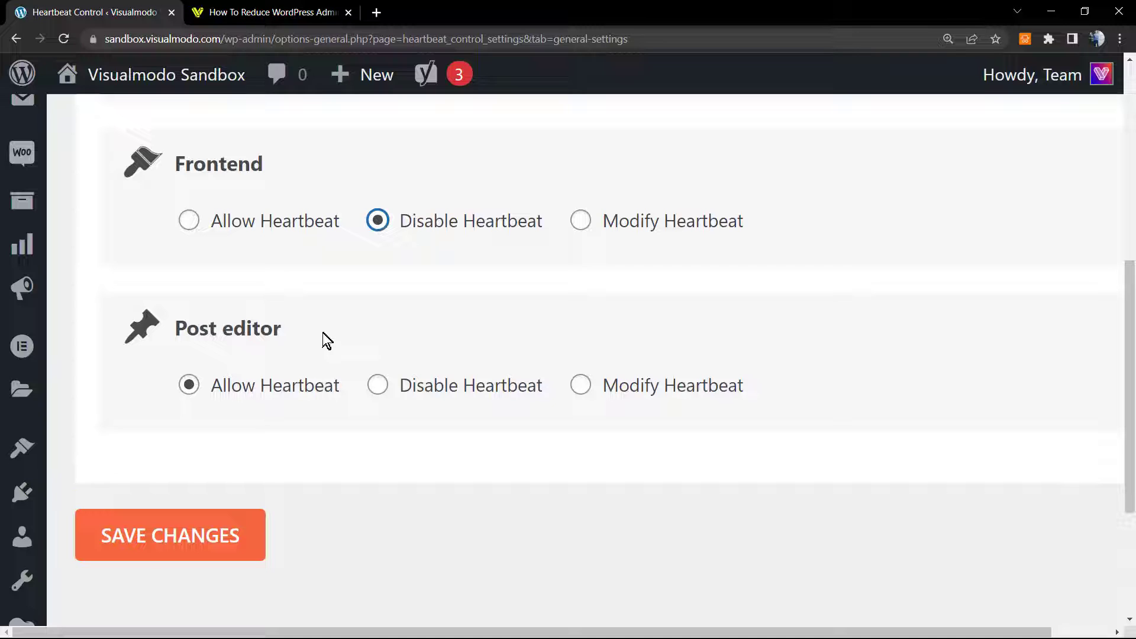
pyautogui.moveTo(353, 357)
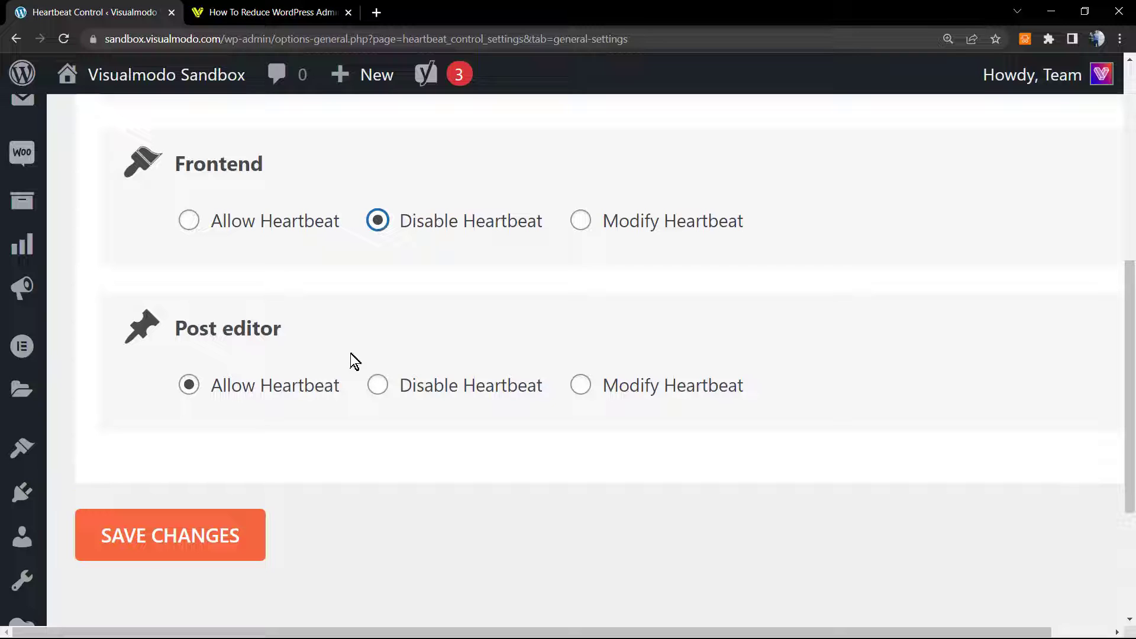
pyautogui.moveTo(396, 385)
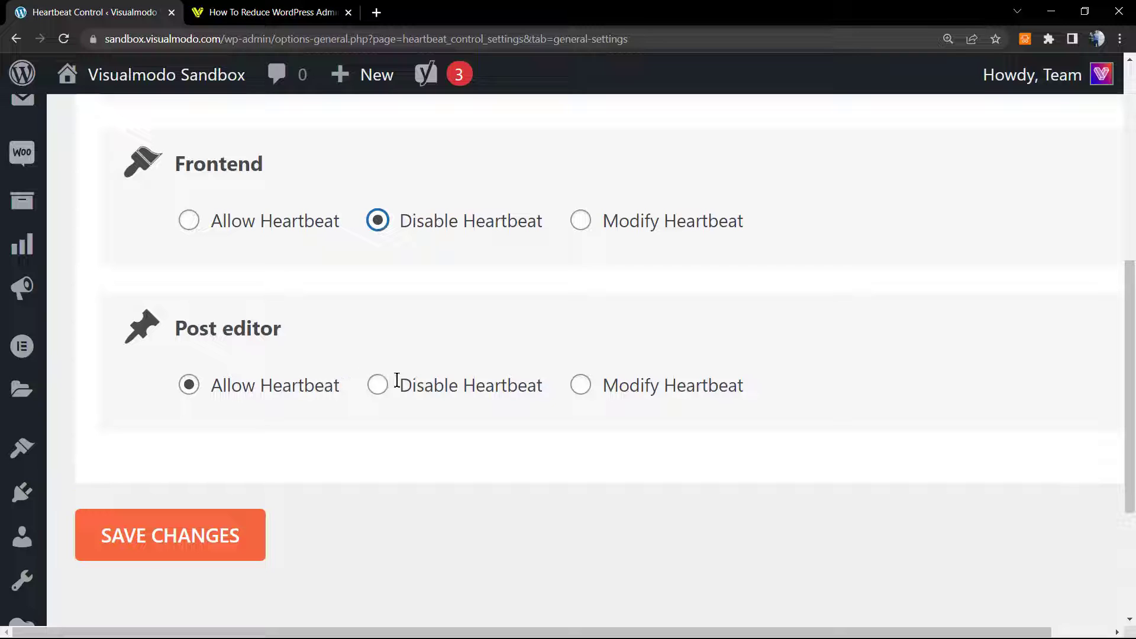
pyautogui.moveTo(417, 393)
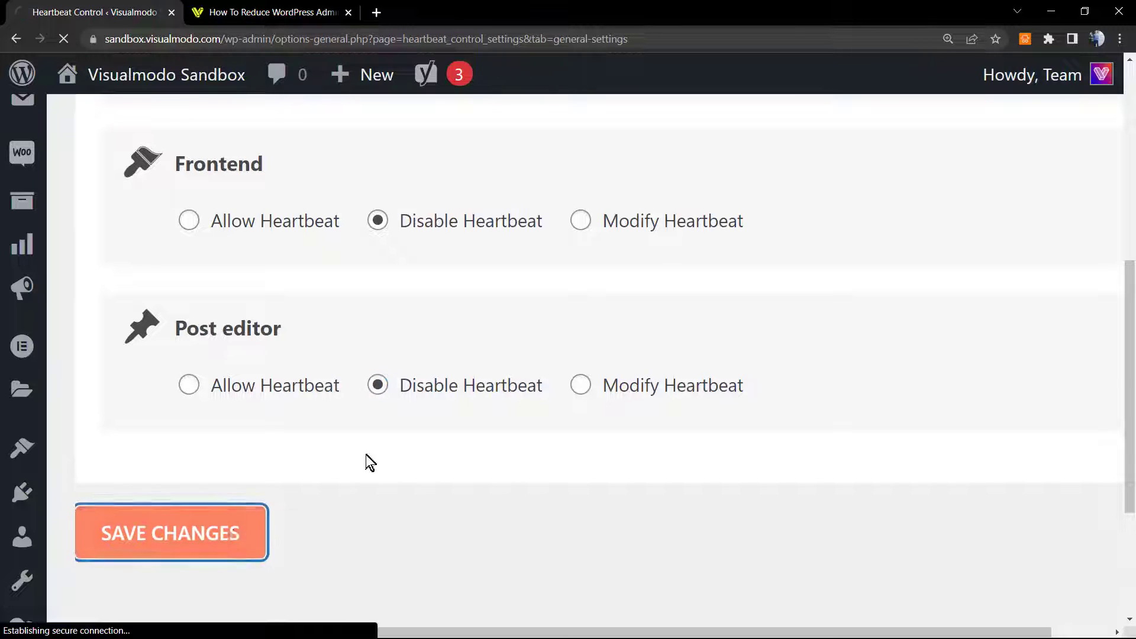
pyautogui.click(170, 532)
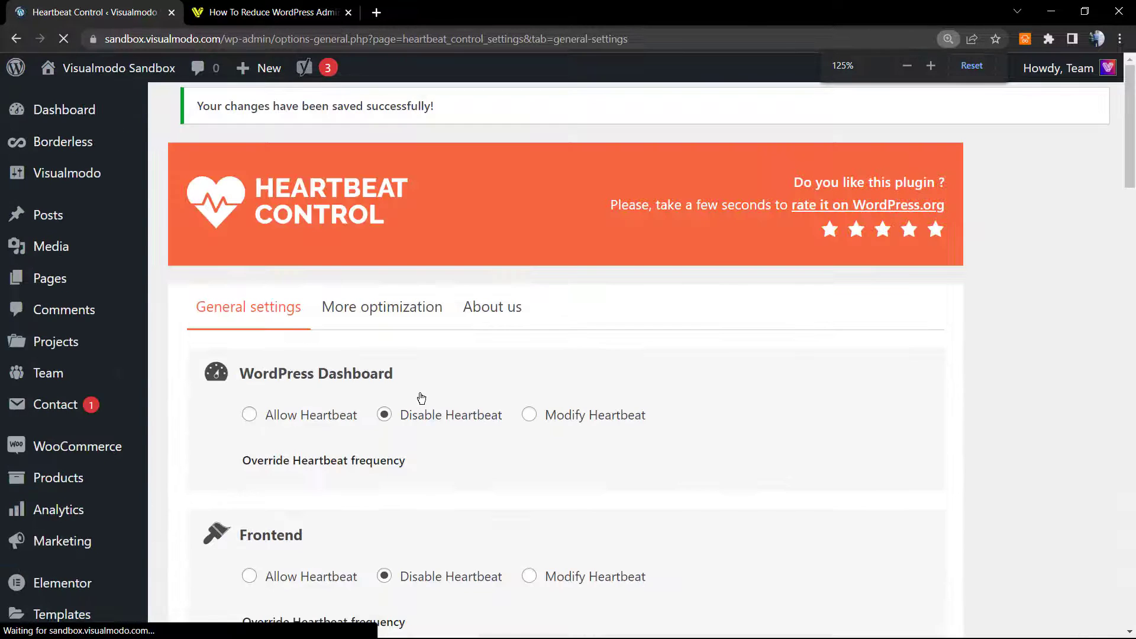
pyautogui.scroll(-3)
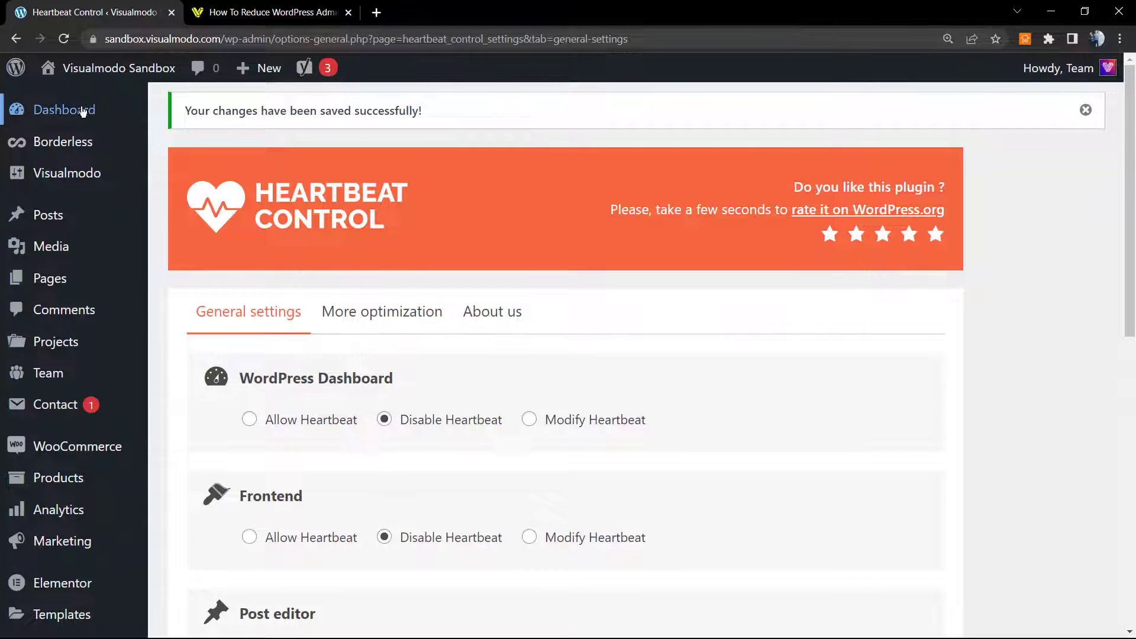
pyautogui.moveTo(410, 310)
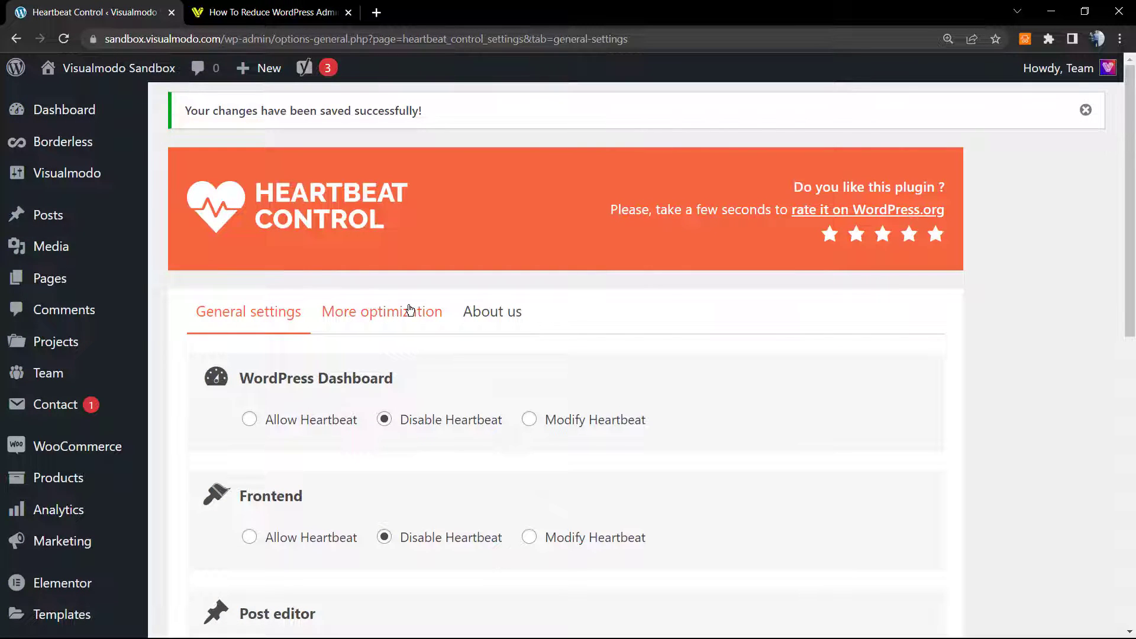
pyautogui.moveTo(407, 329)
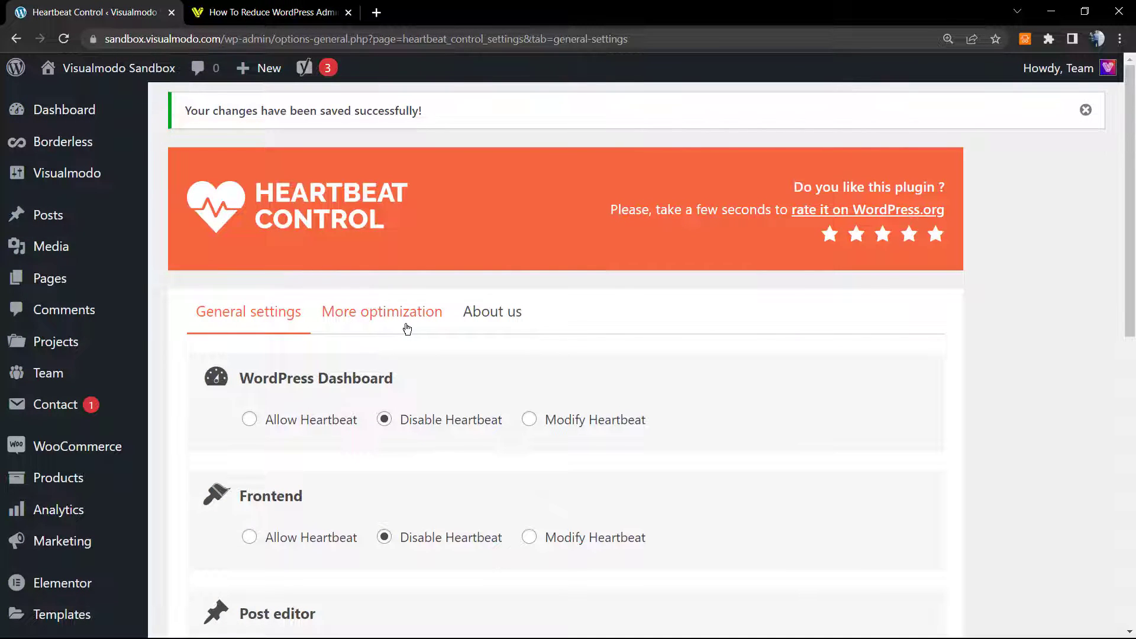
pyautogui.click(382, 312)
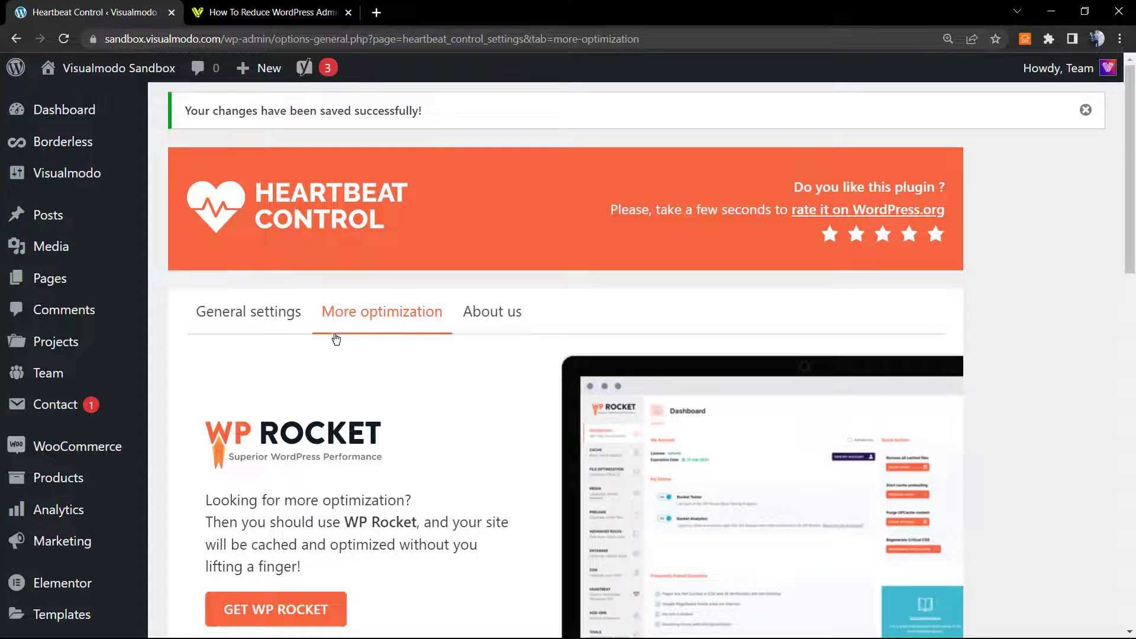
pyautogui.scroll(-3)
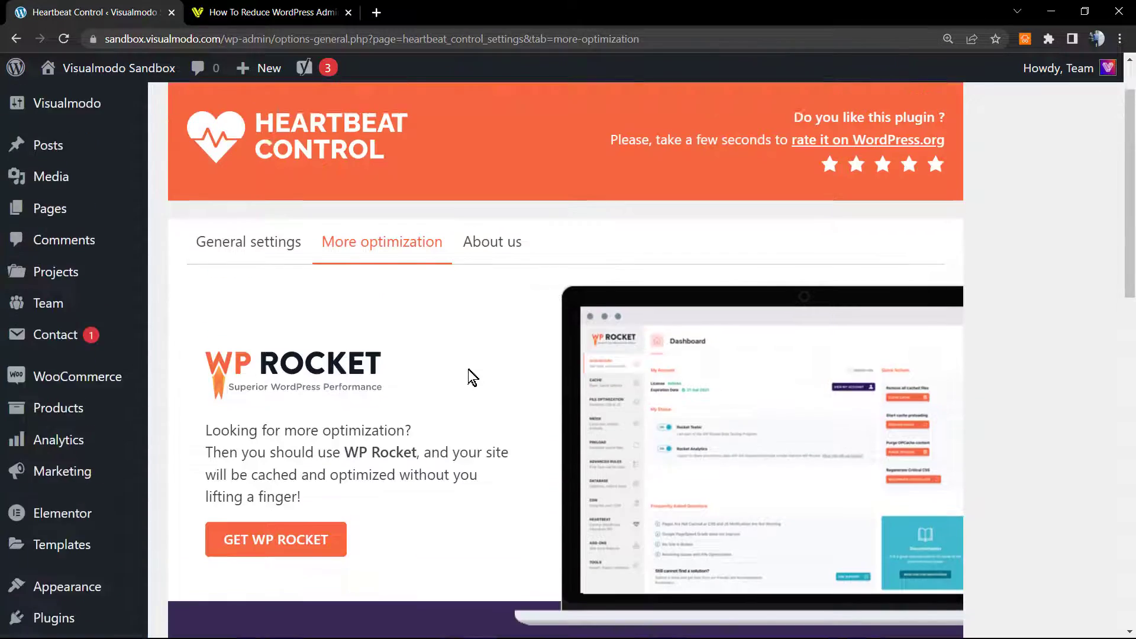
pyautogui.scroll(-3)
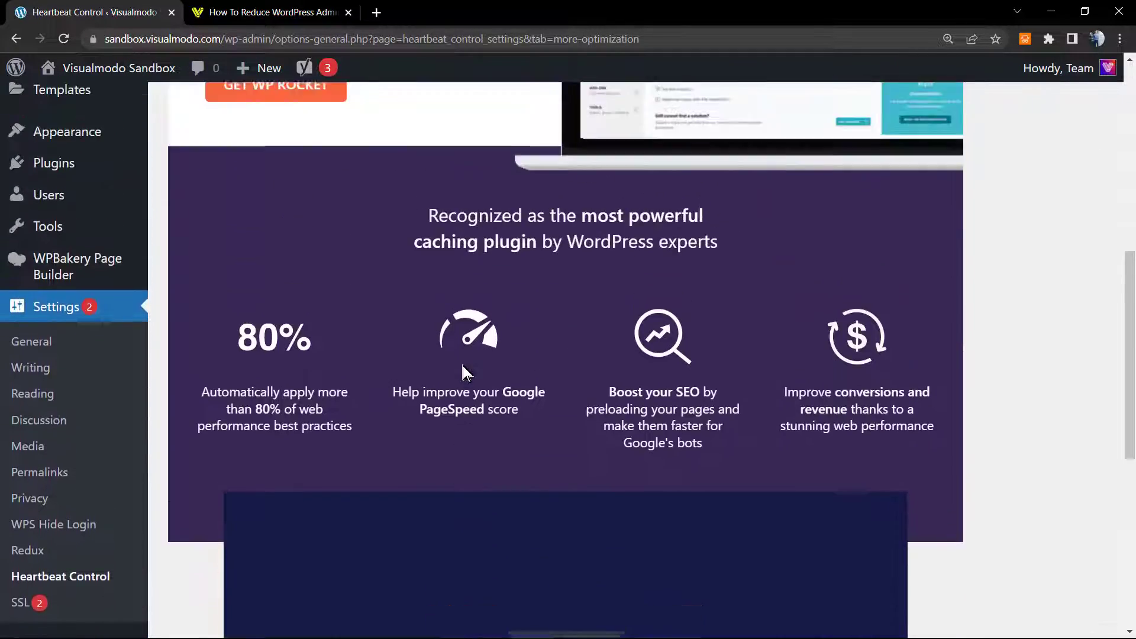
pyautogui.click(491, 245)
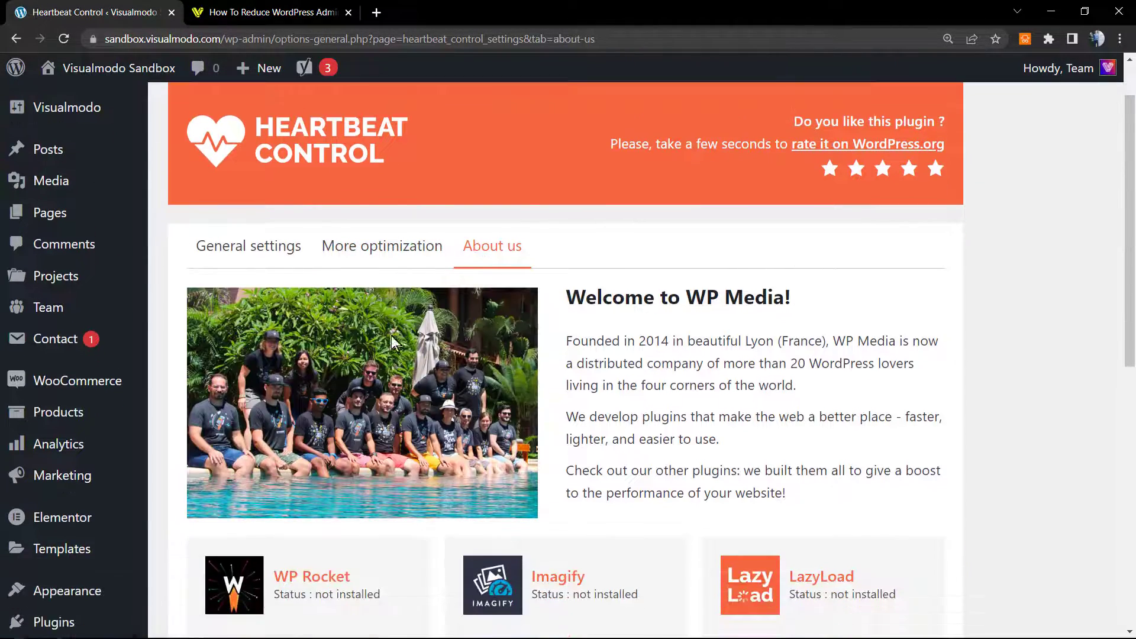
pyautogui.scroll(-3)
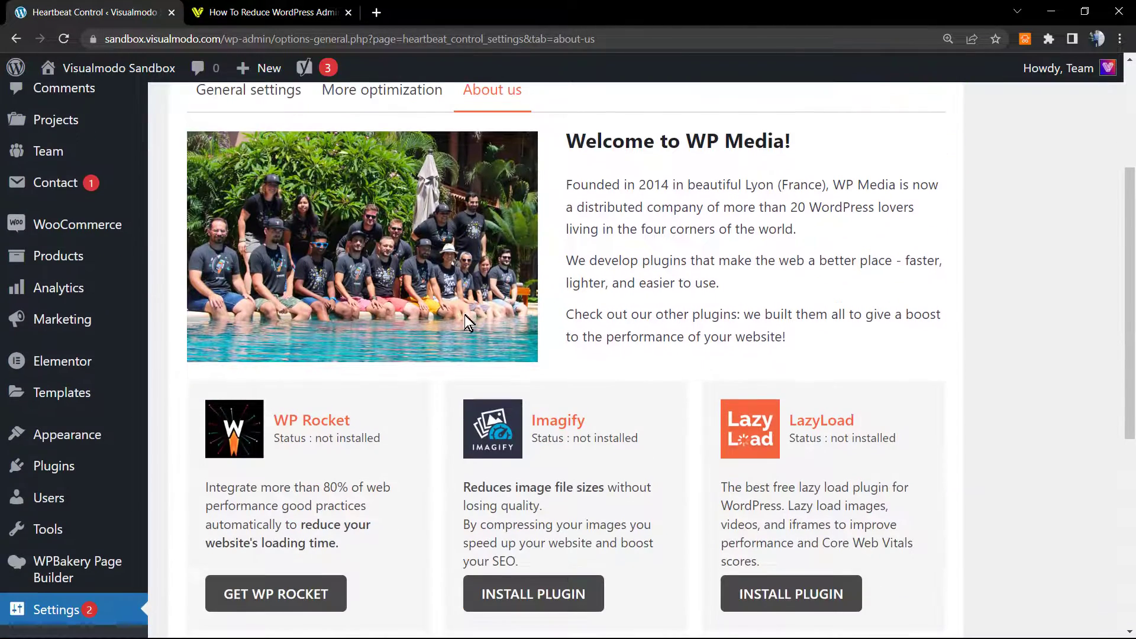
pyautogui.scroll(-3)
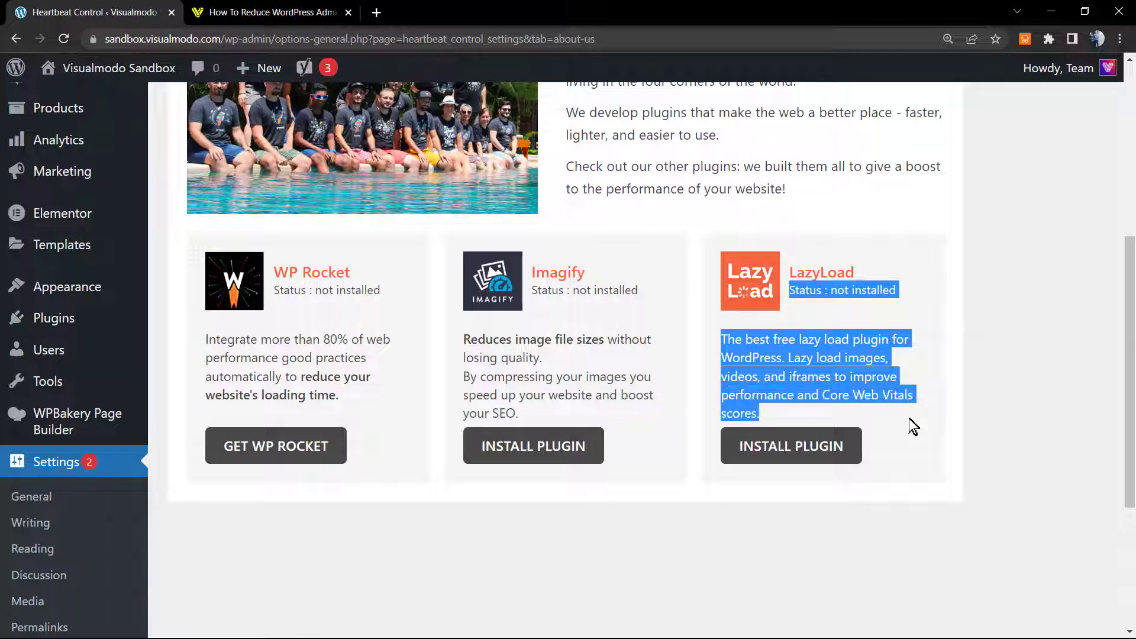
pyautogui.scroll(3)
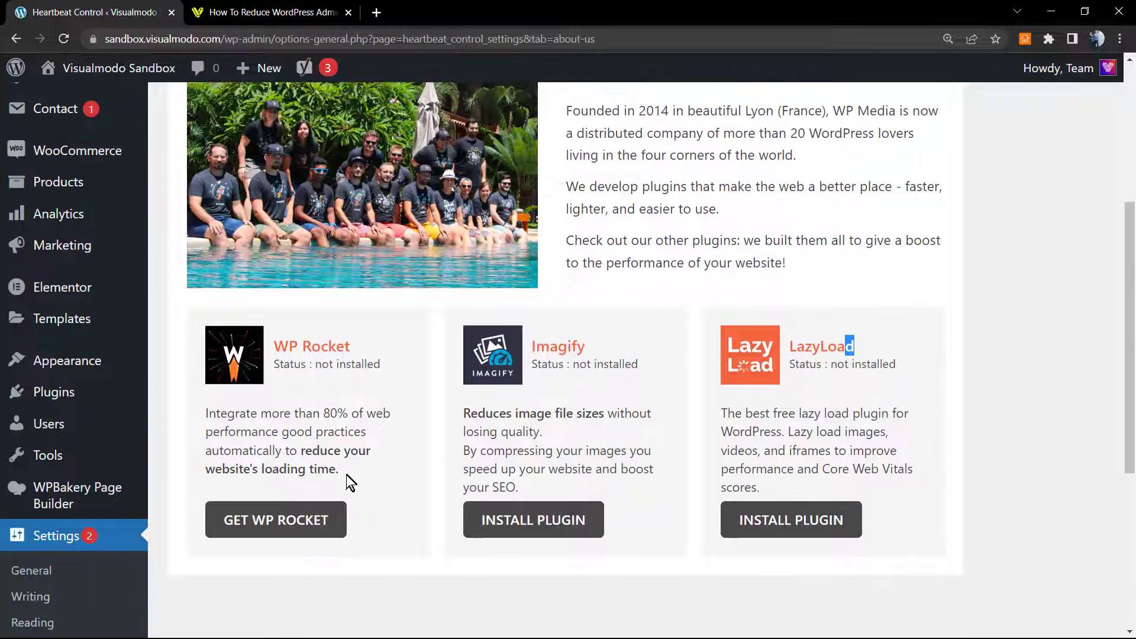
pyautogui.moveTo(617, 371)
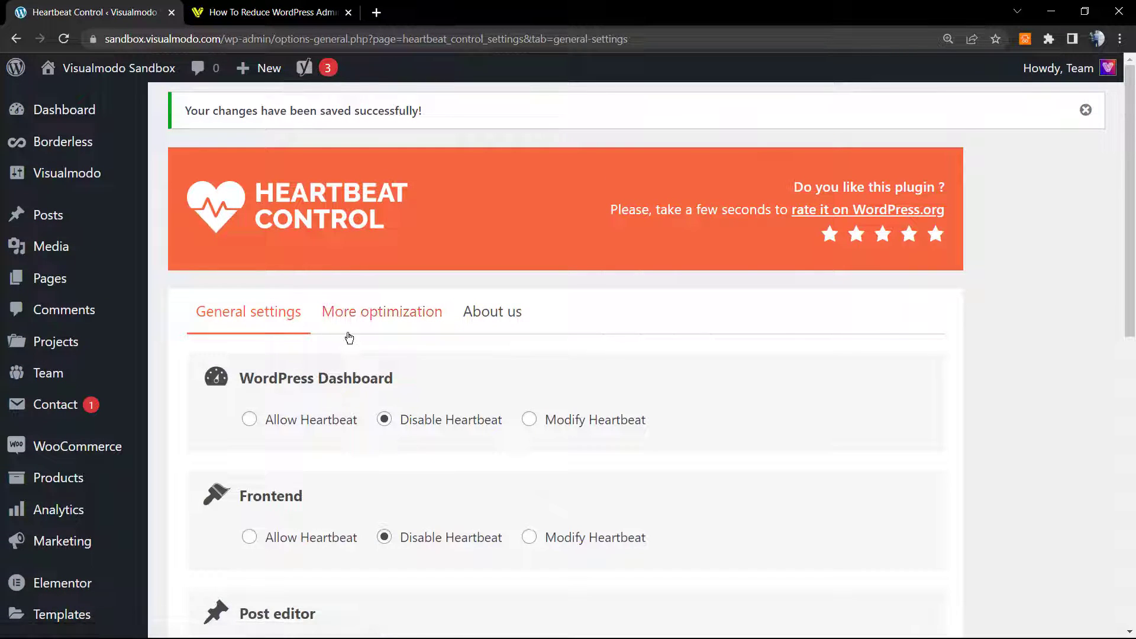
# Return to the Visualmodo admin-ajax article and go to its Blog page
pyautogui.click(280, 12)
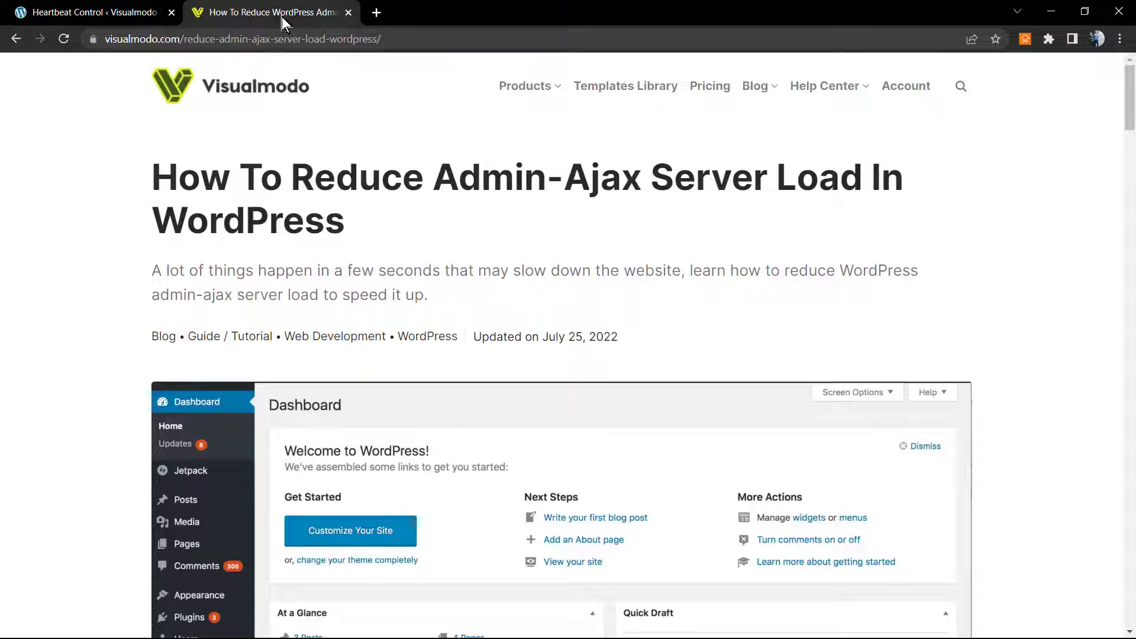
pyautogui.moveTo(416, 248)
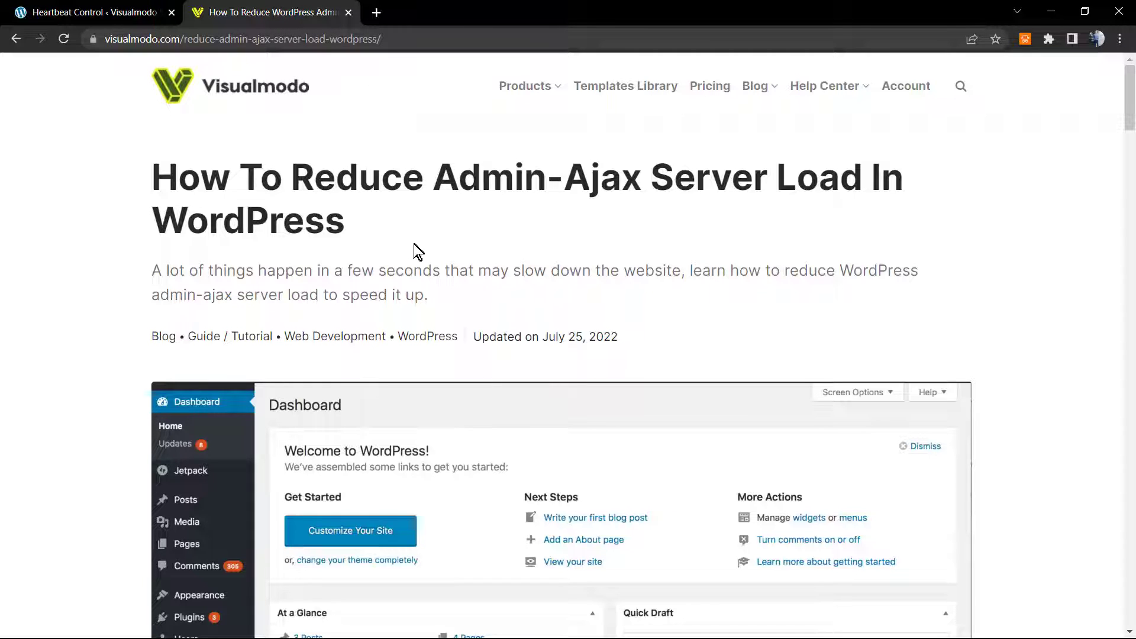
pyautogui.moveTo(411, 256)
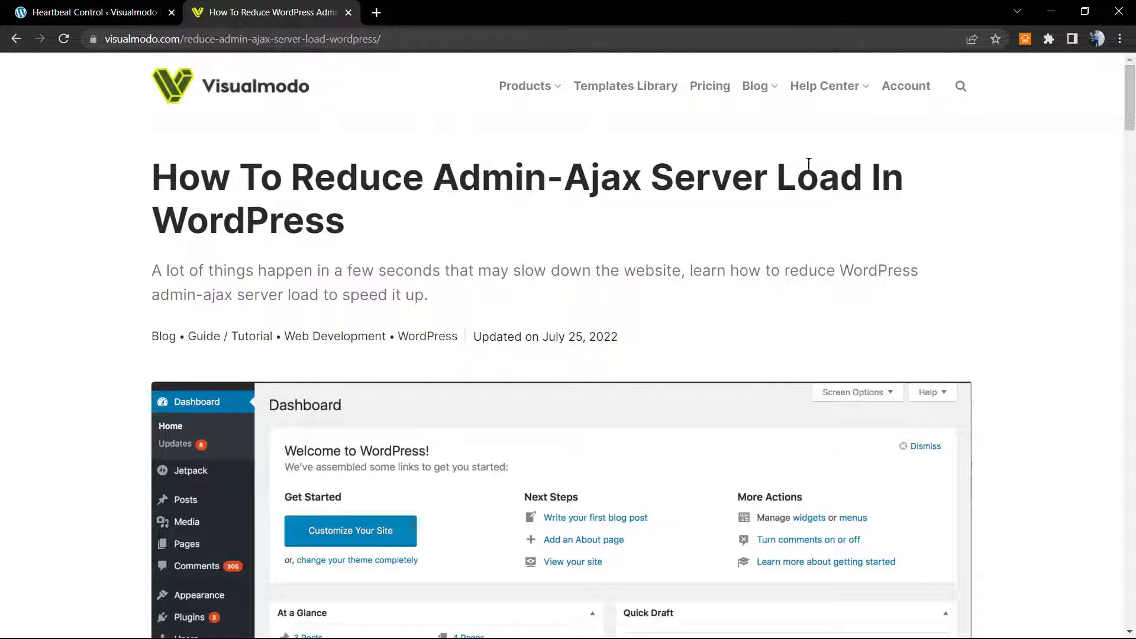
pyautogui.click(755, 86)
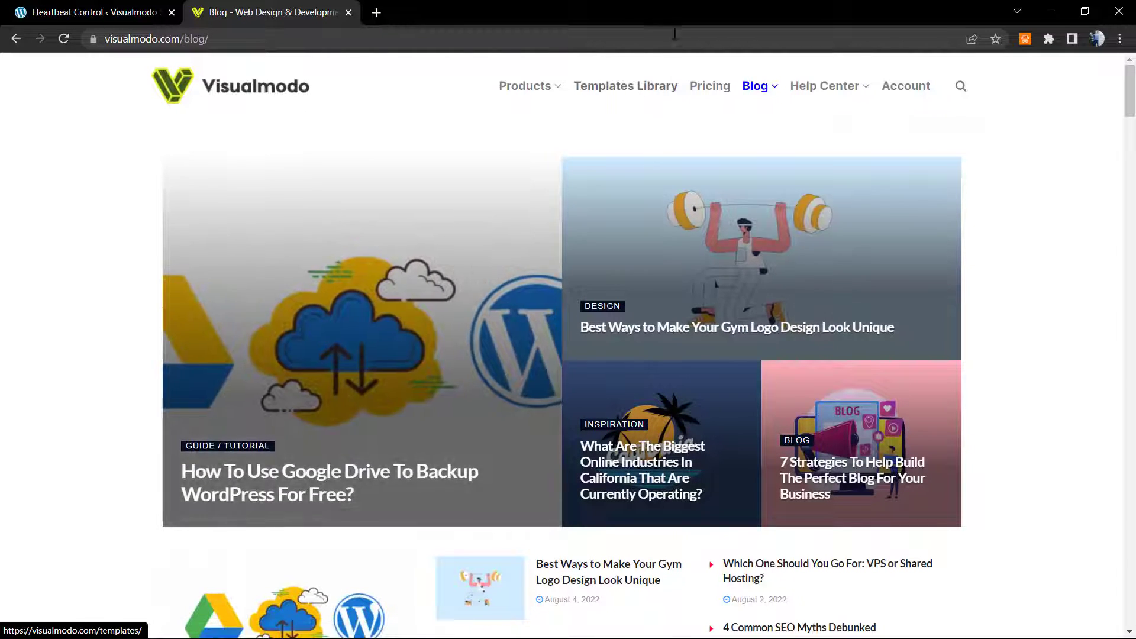
# Browse the Templates Library grid down to Hairdresser, Perfume Store and Yoga Studio
pyautogui.click(625, 86)
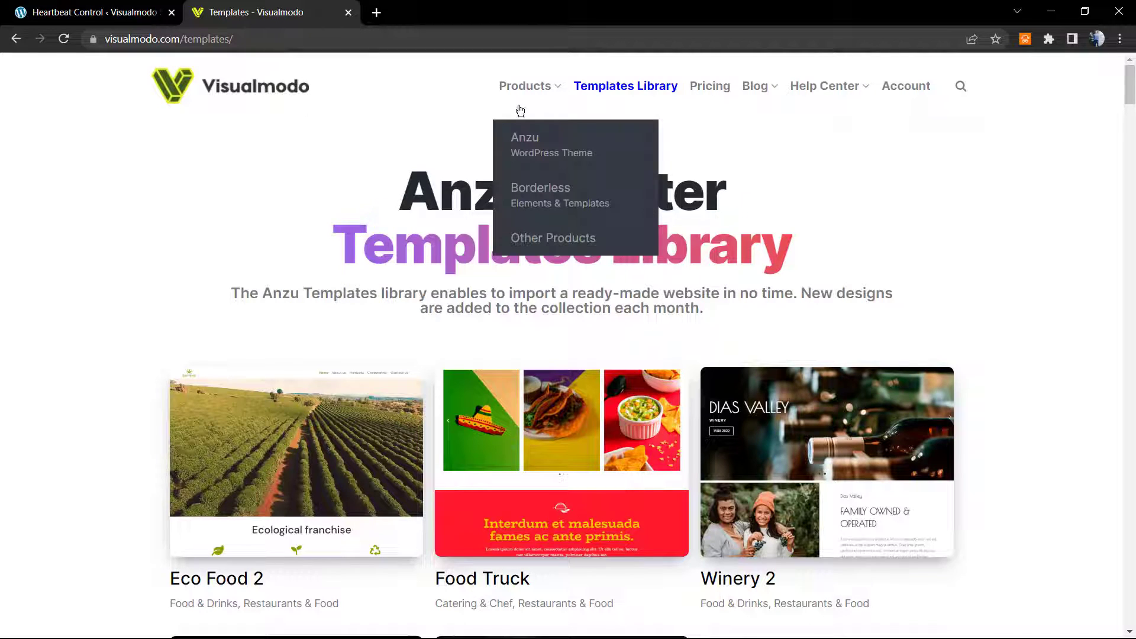
pyautogui.moveTo(561, 203)
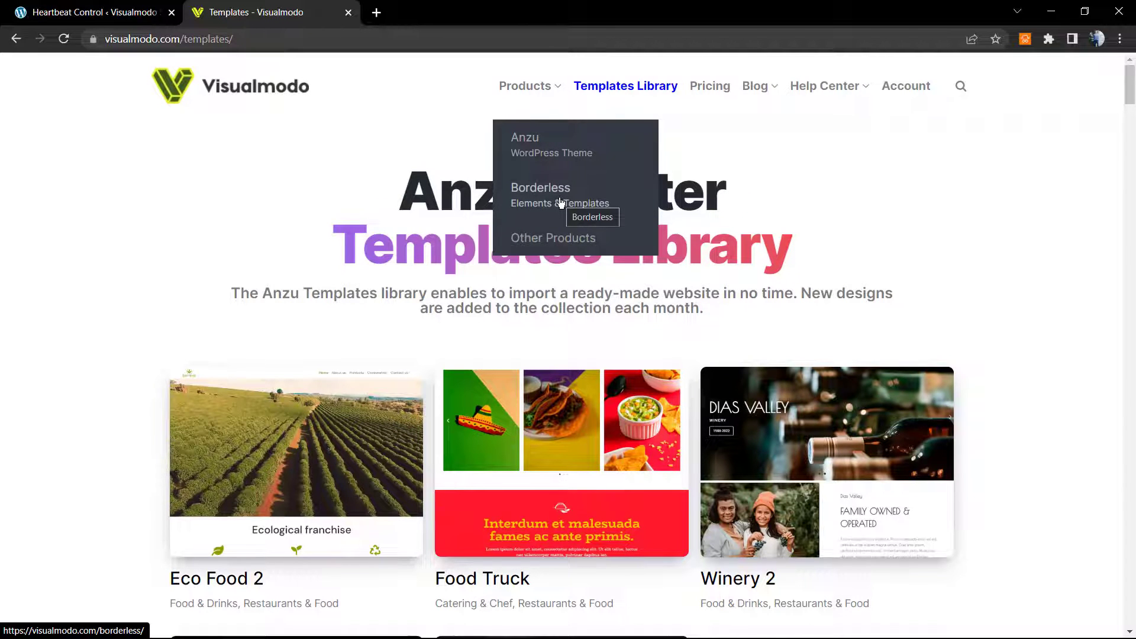
pyautogui.moveTo(554, 203)
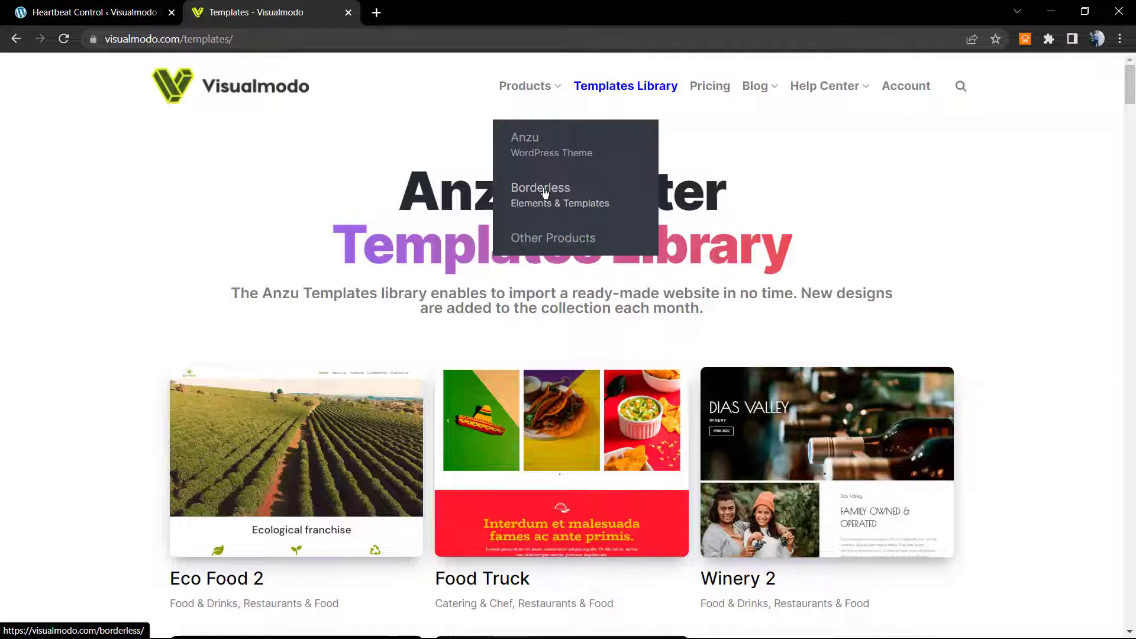
pyautogui.scroll(-3)
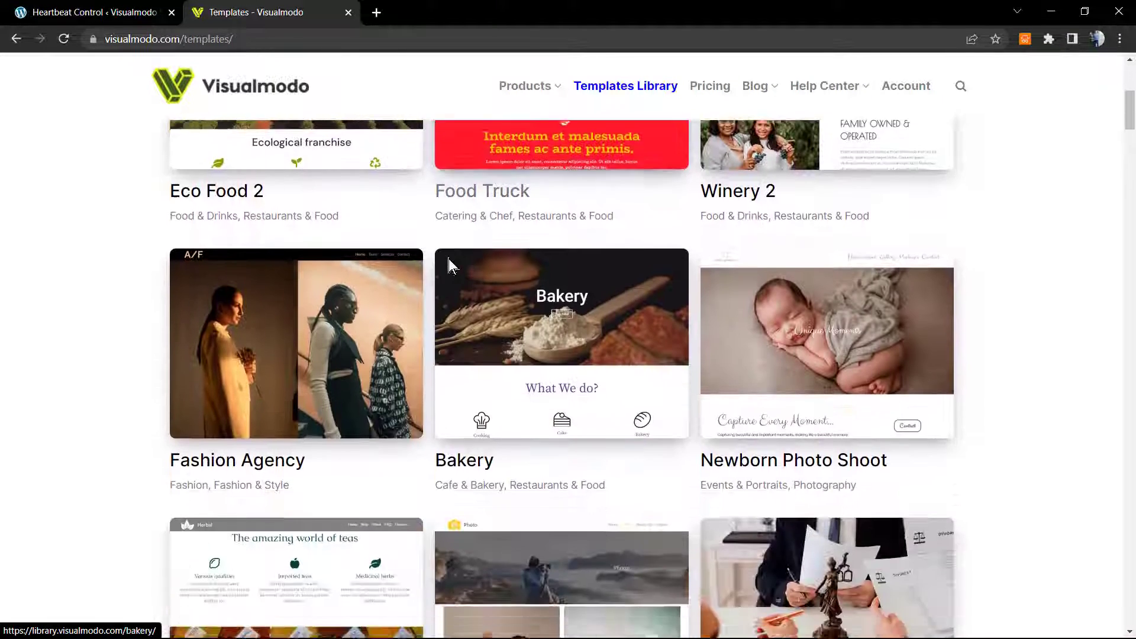
pyautogui.scroll(-3)
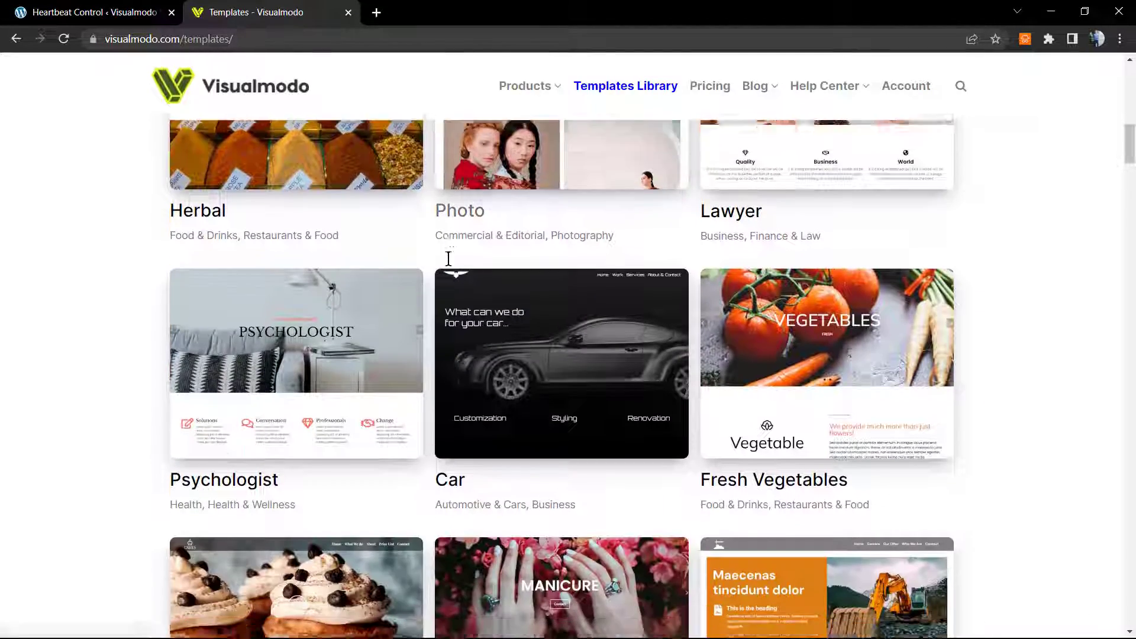
pyautogui.scroll(-3)
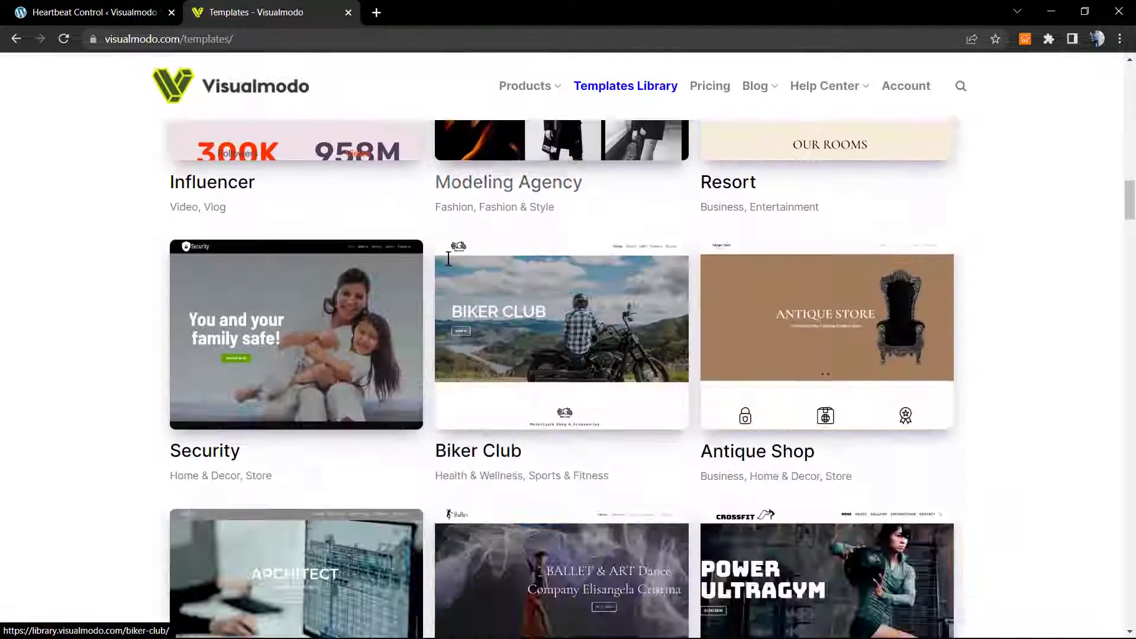
pyautogui.scroll(-3)
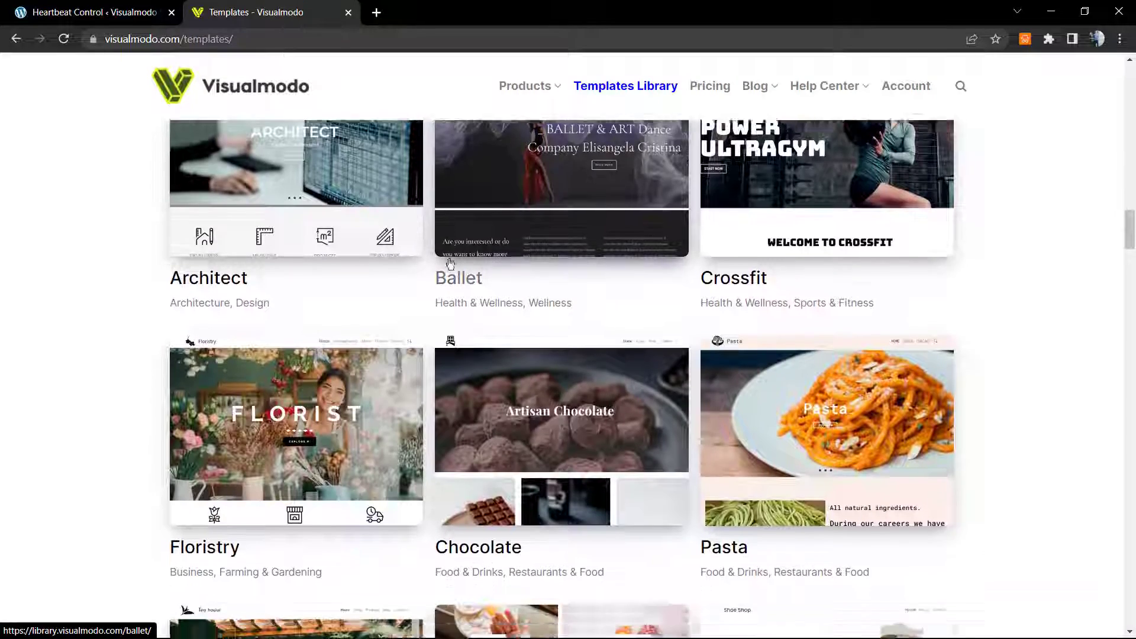
pyautogui.scroll(-3)
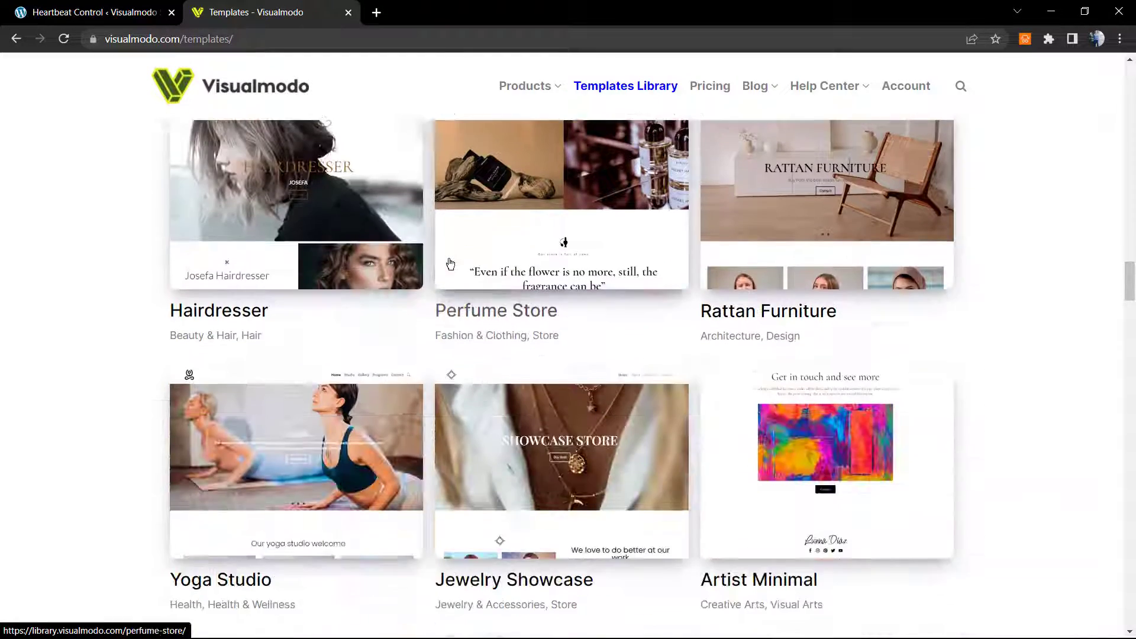